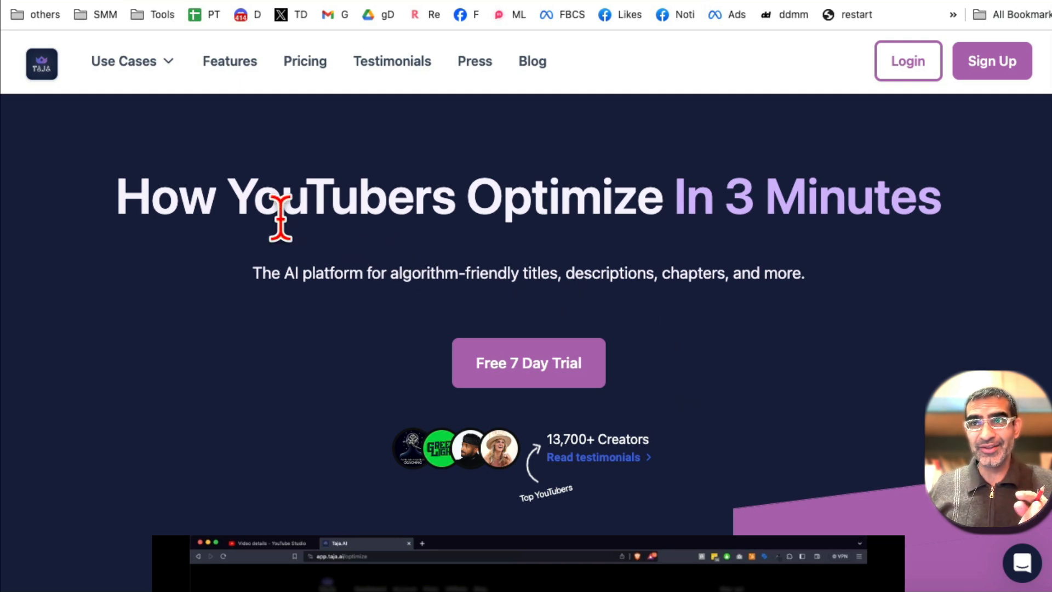
Scroll through the Taja AI landing page to review its features.
drag(280, 196, 732, 196)
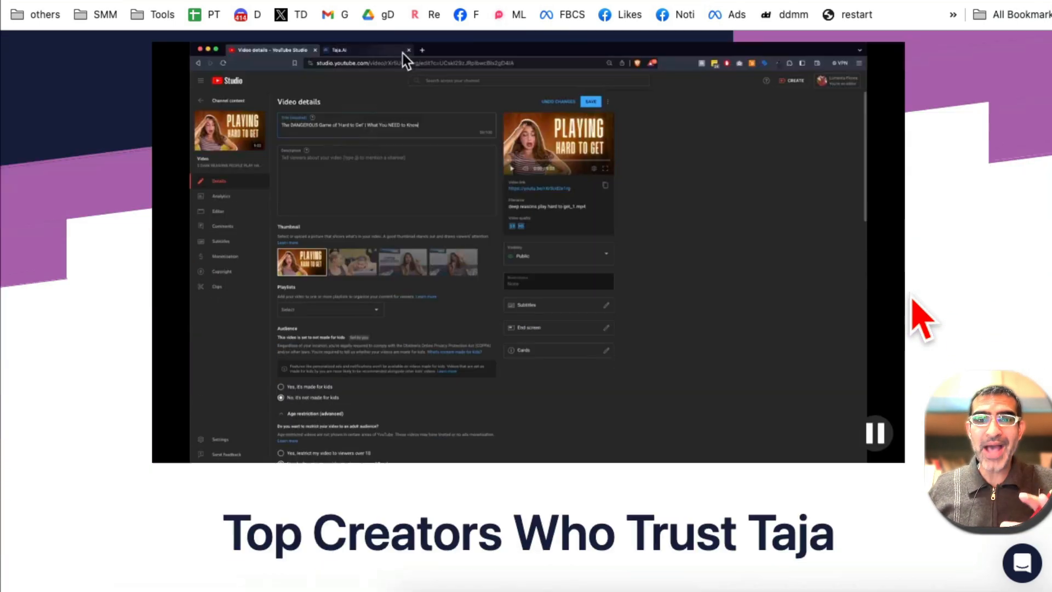
scroll(down, 3)
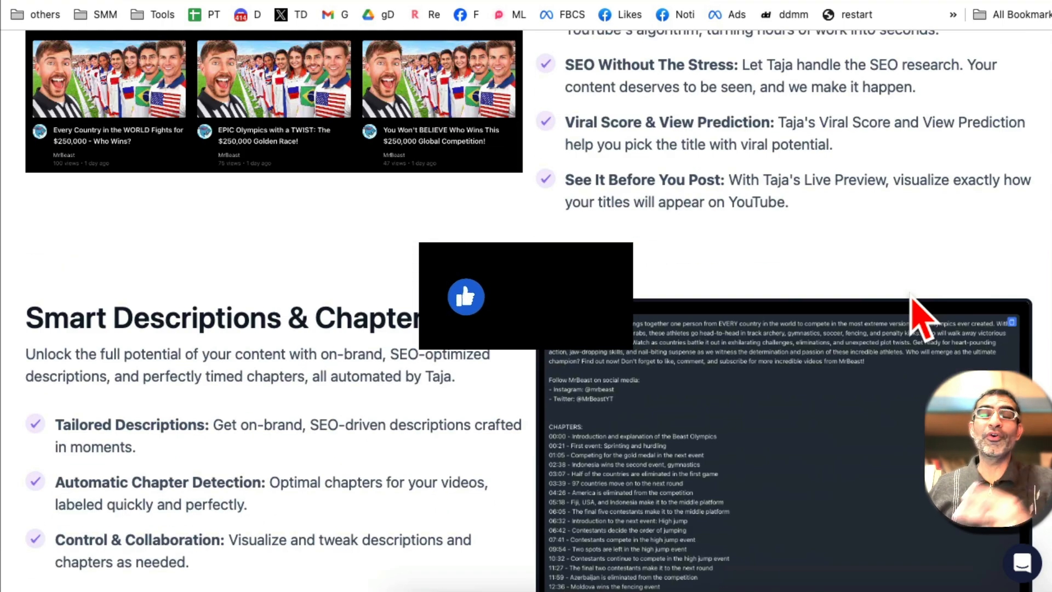
scroll(down, 3)
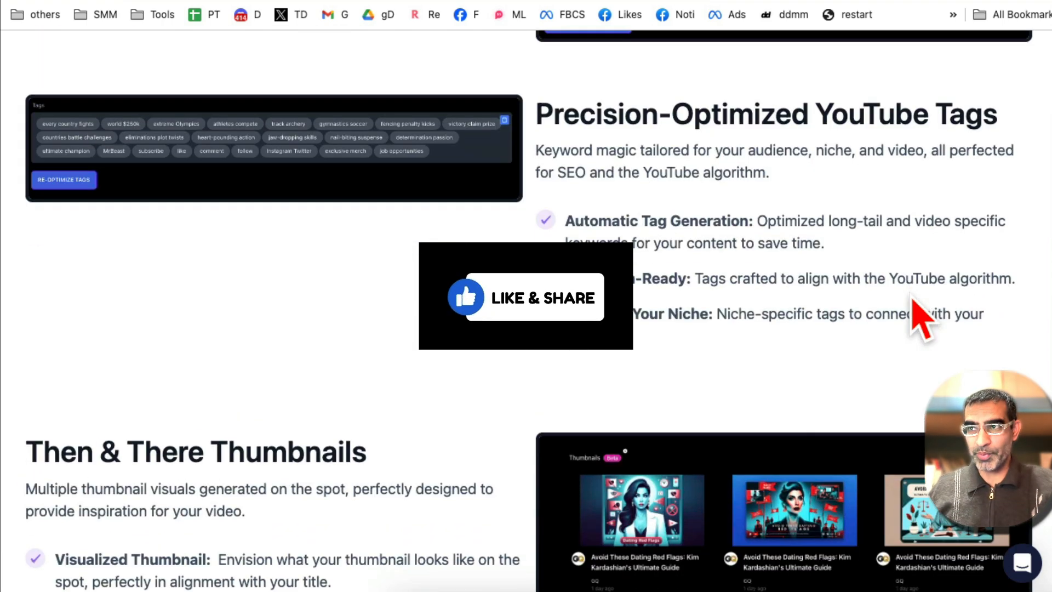
scroll(down, 3)
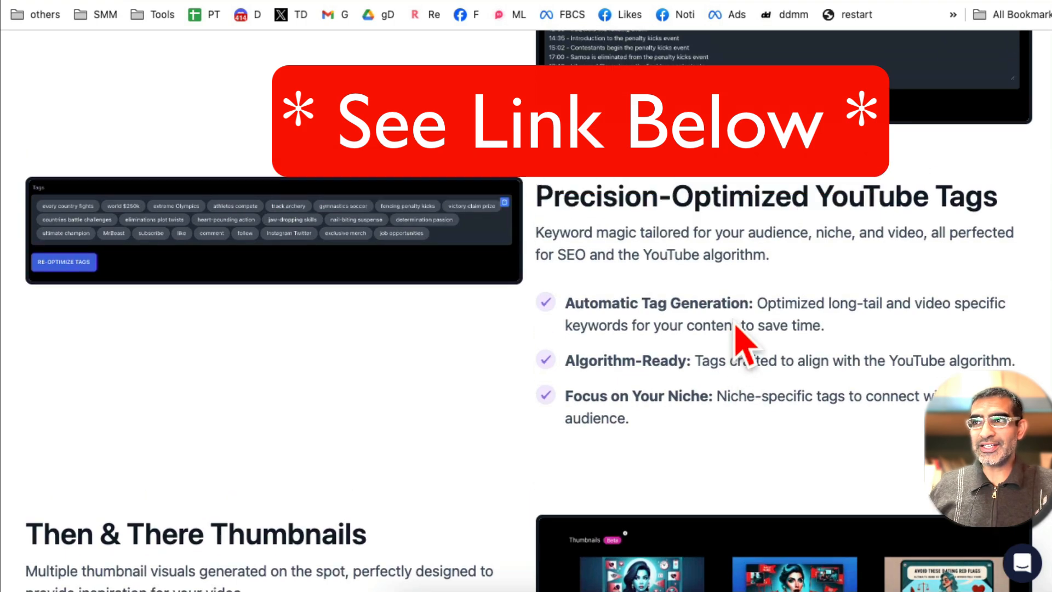
scroll(down, 3)
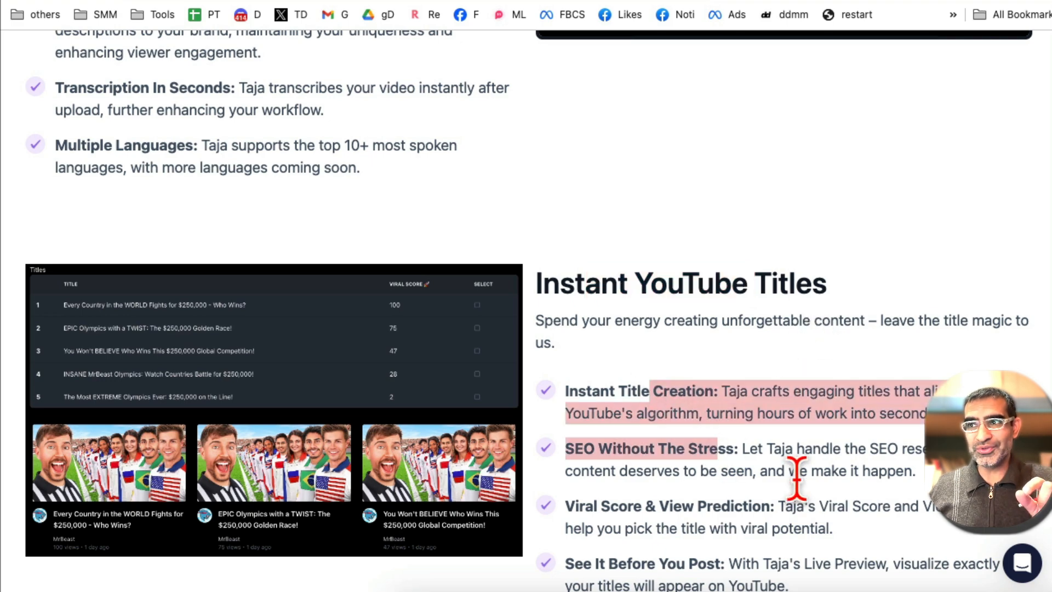
scroll(down, 3)
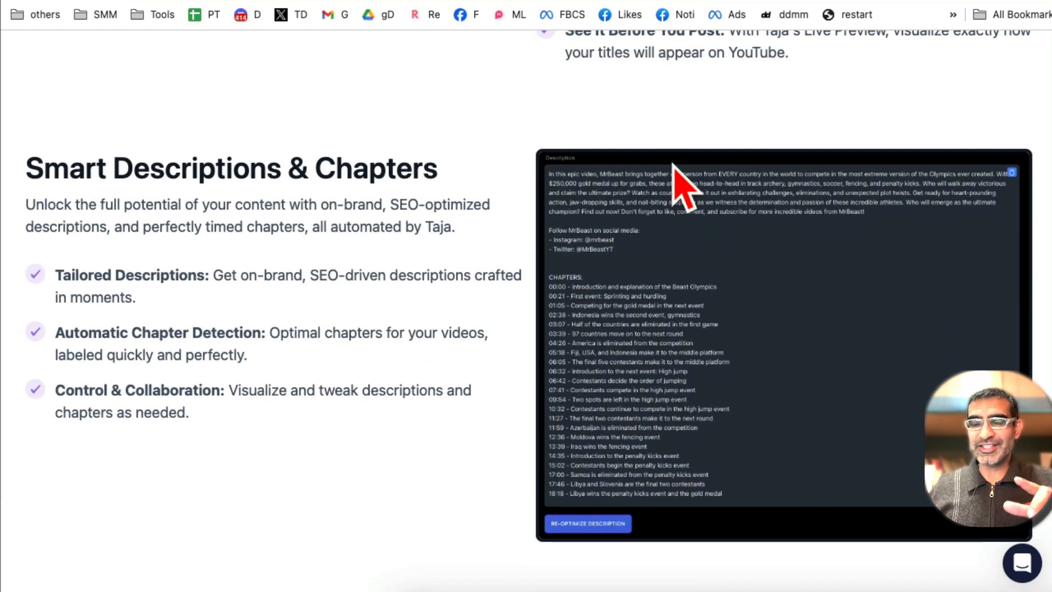
scroll(down, 3)
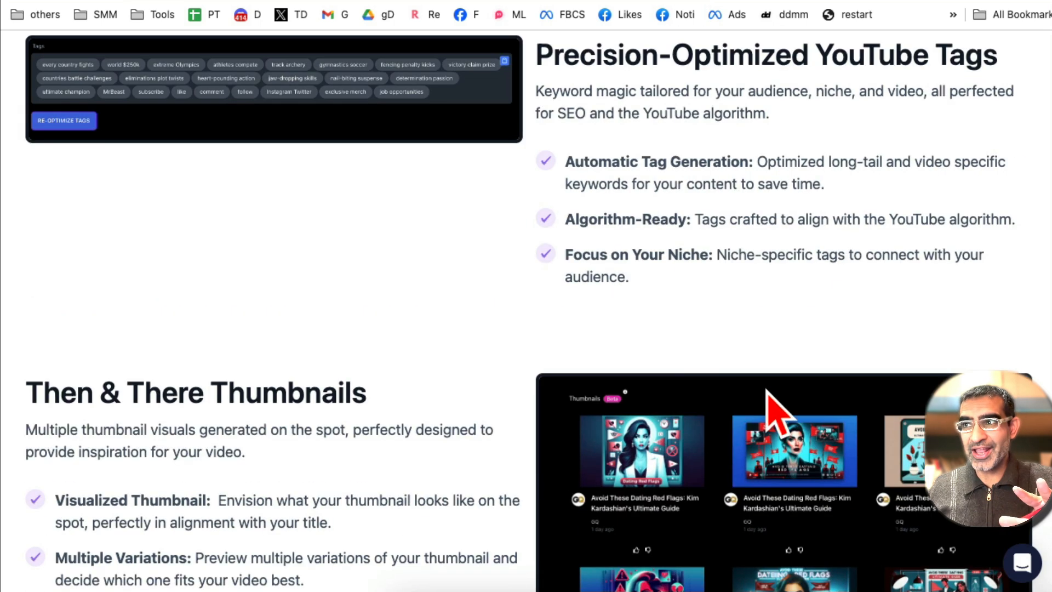
scroll(down, 3)
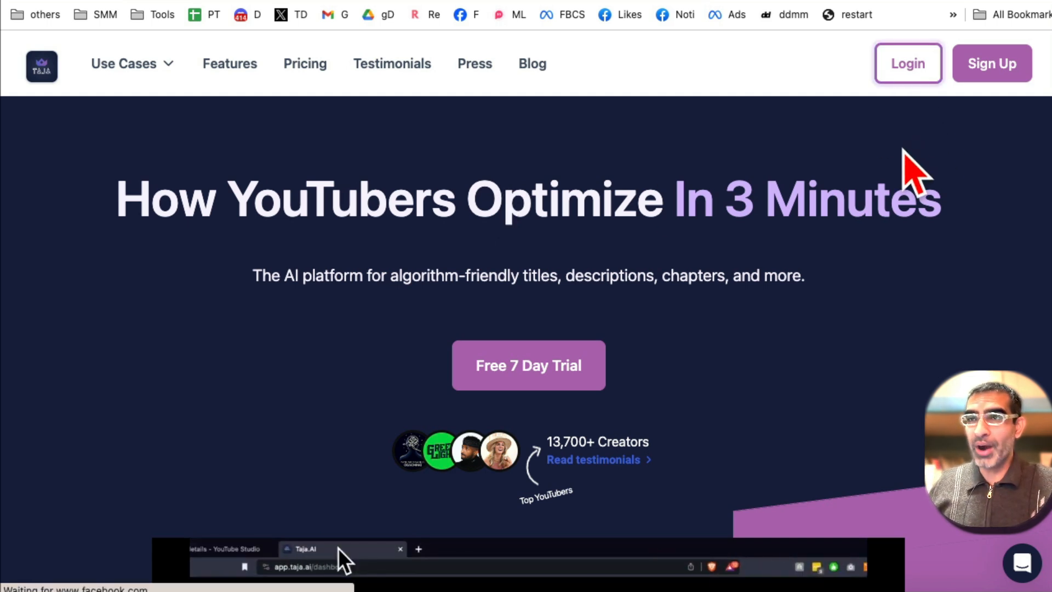
Log in to the Taja AI account with the saved credentials.
click(908, 63)
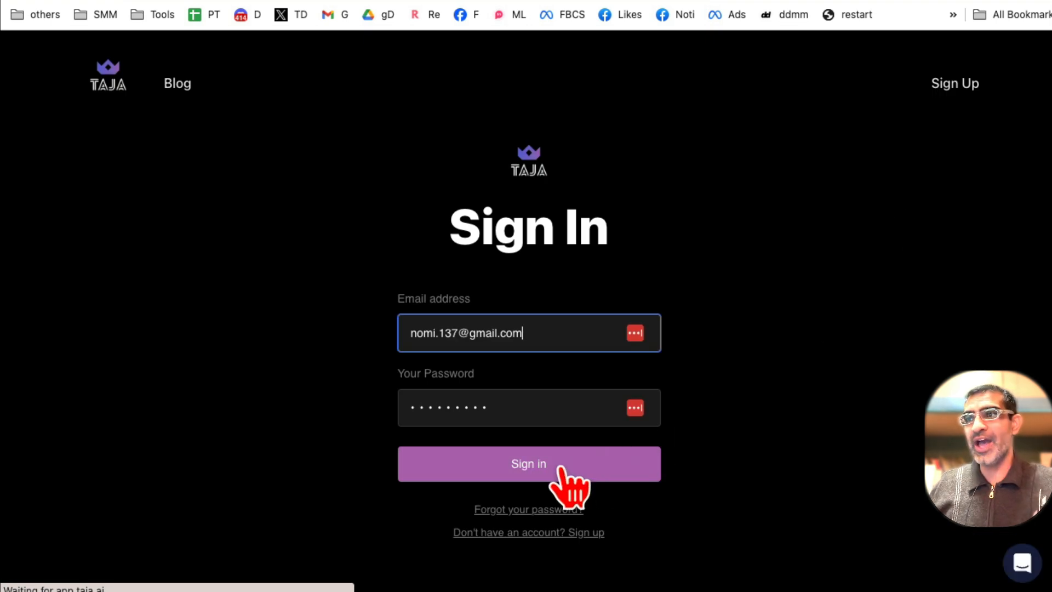
click(528, 463)
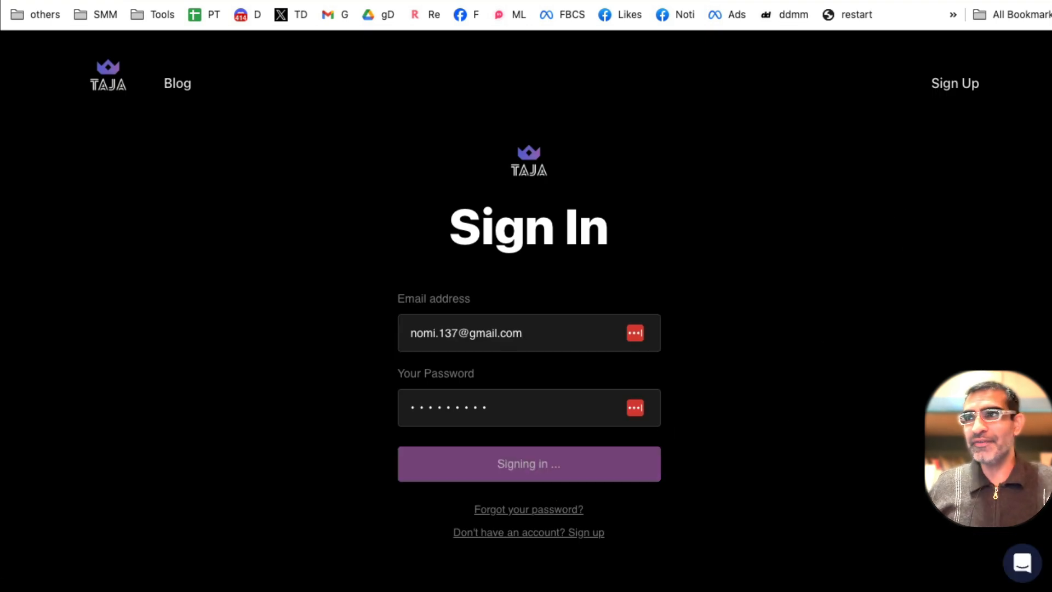
click(528, 463)
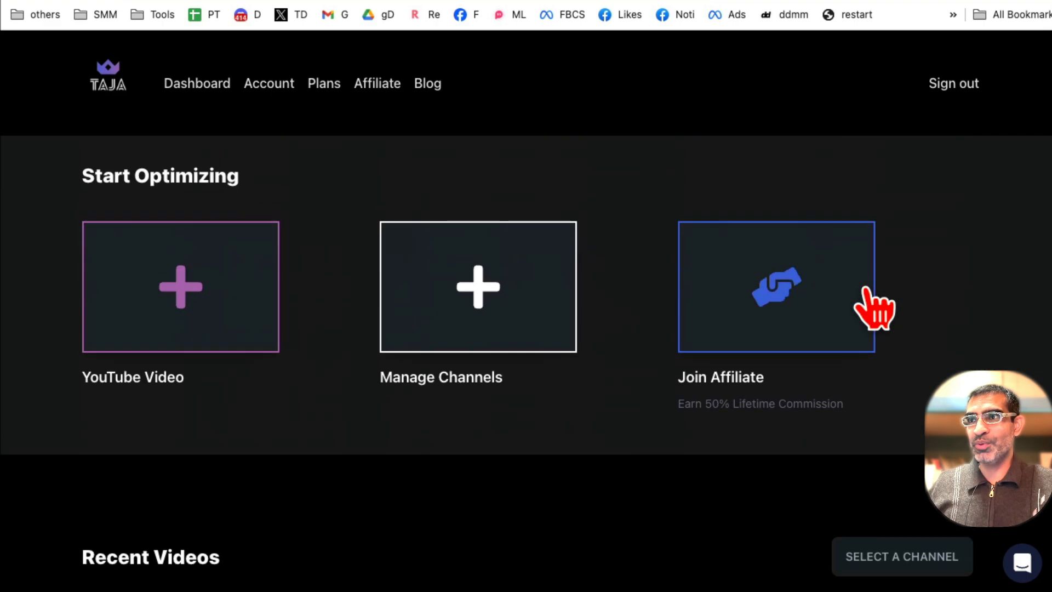
mouse_move(517, 322)
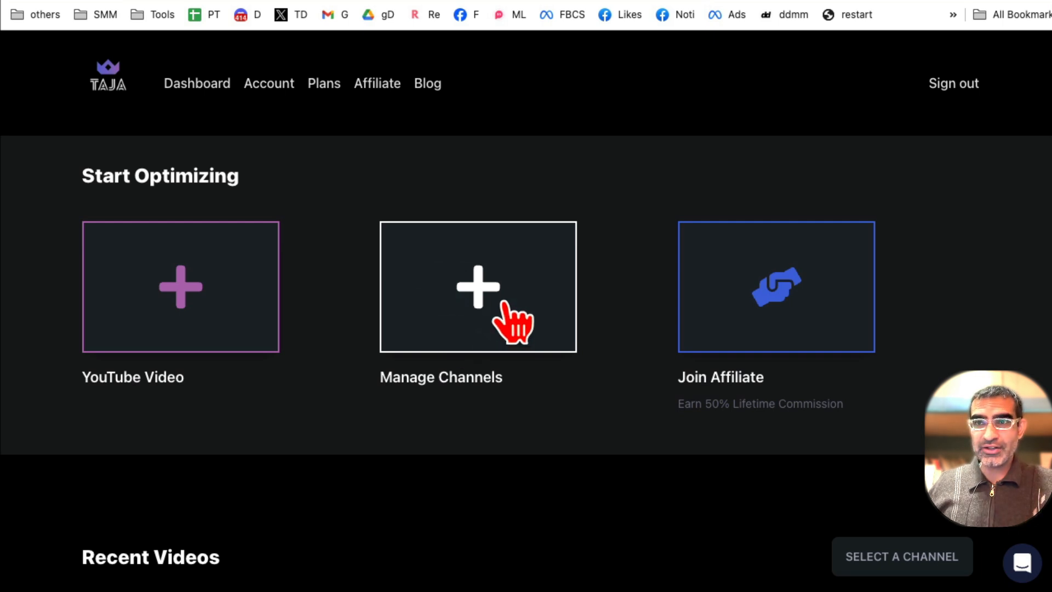
mouse_move(490, 285)
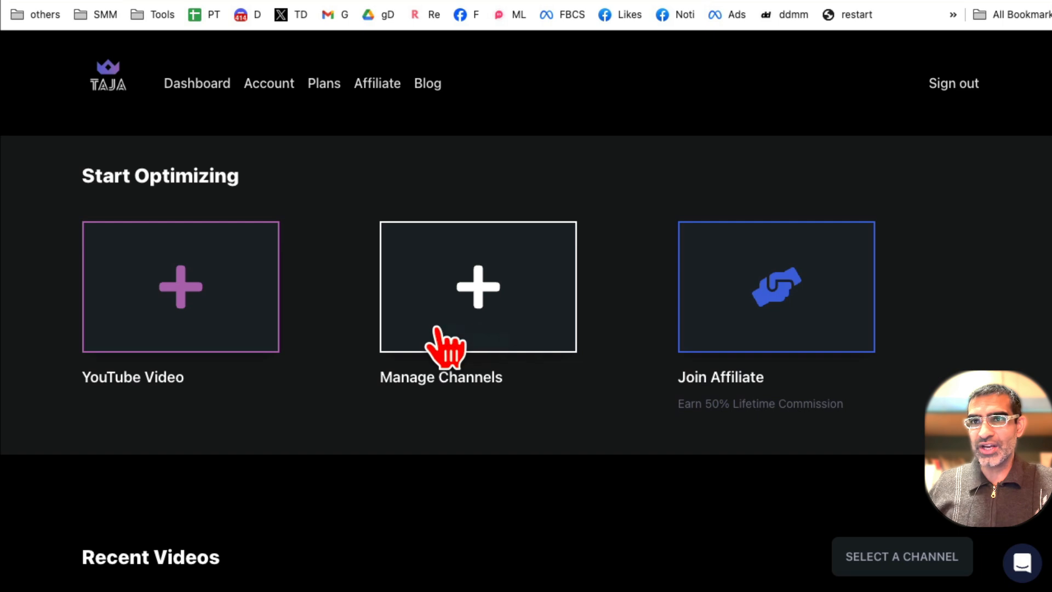
mouse_move(191, 285)
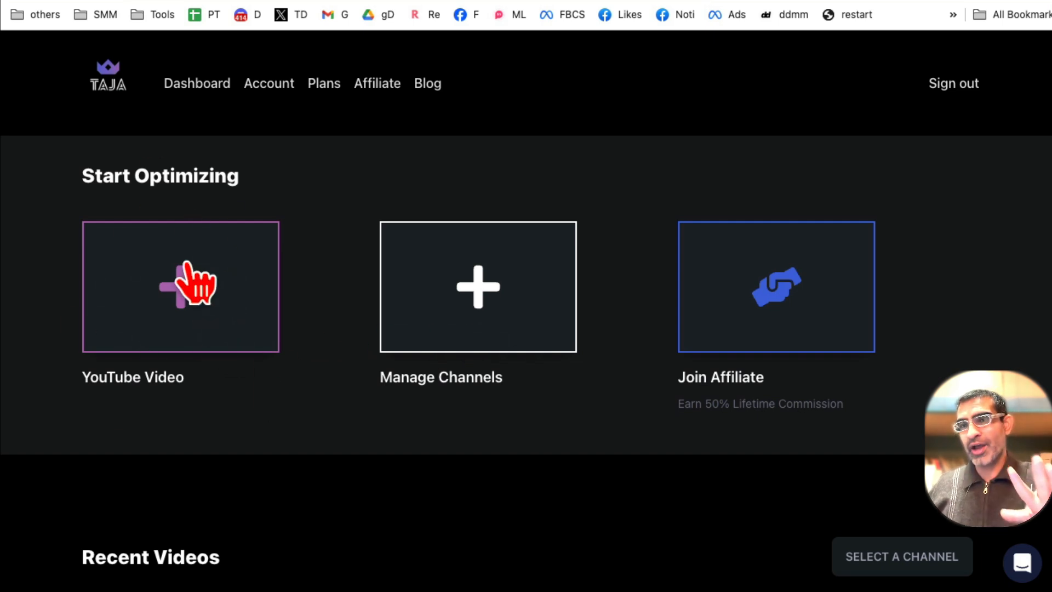
mouse_move(430, 287)
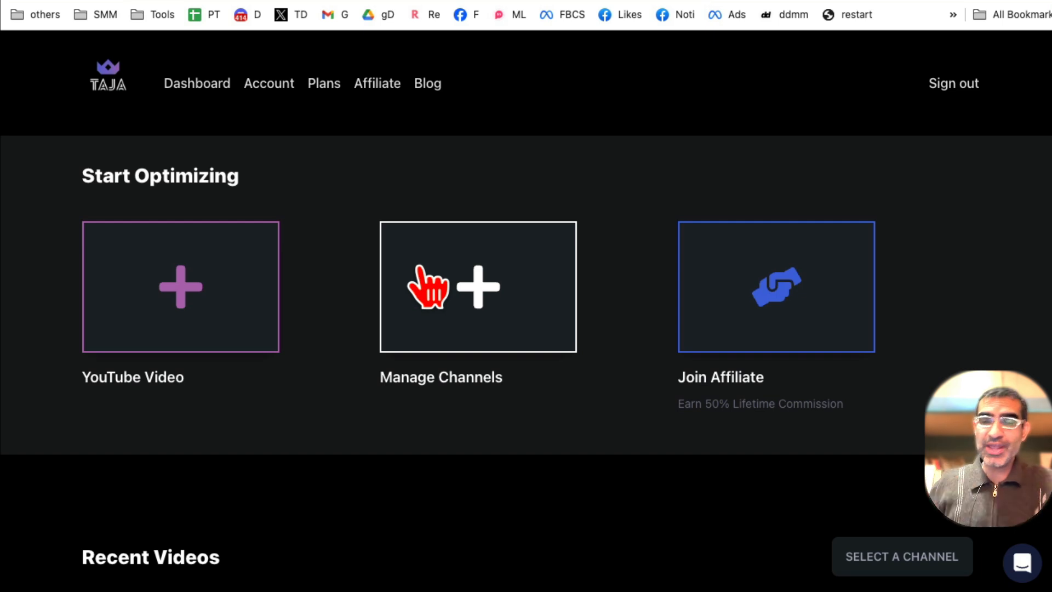
mouse_move(204, 383)
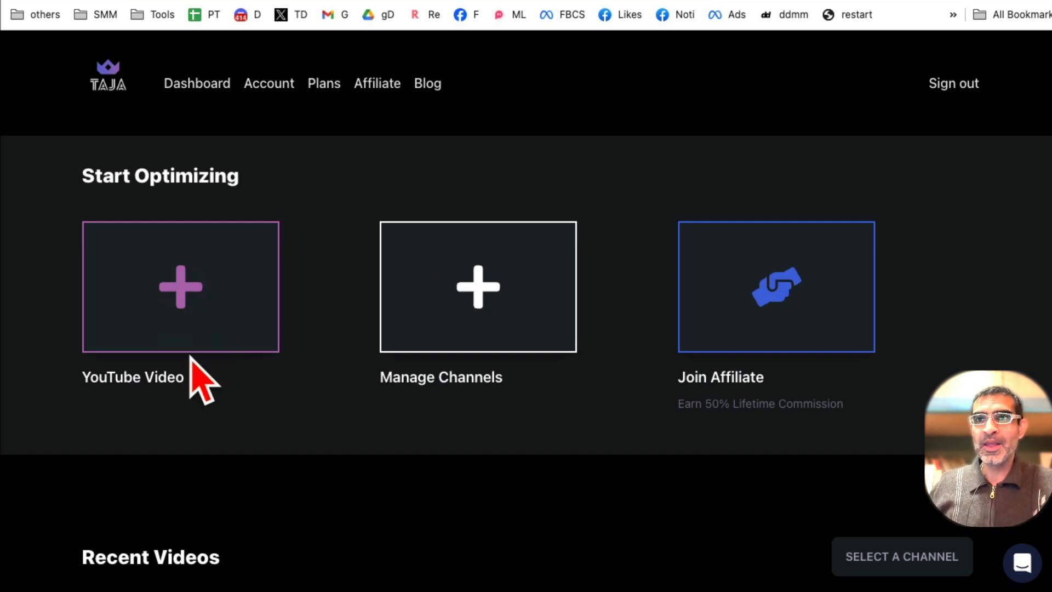
Choose the YouTube Video card under Start Optimizing.
click(180, 287)
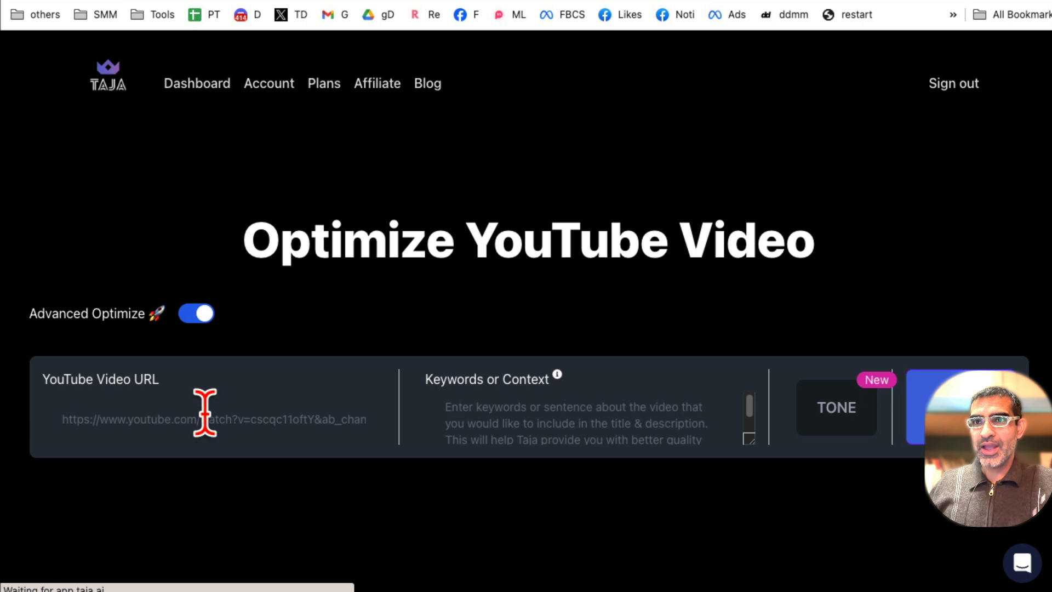
Paste the video's youtu.be link into the YouTube Video URL field.
click(201, 419)
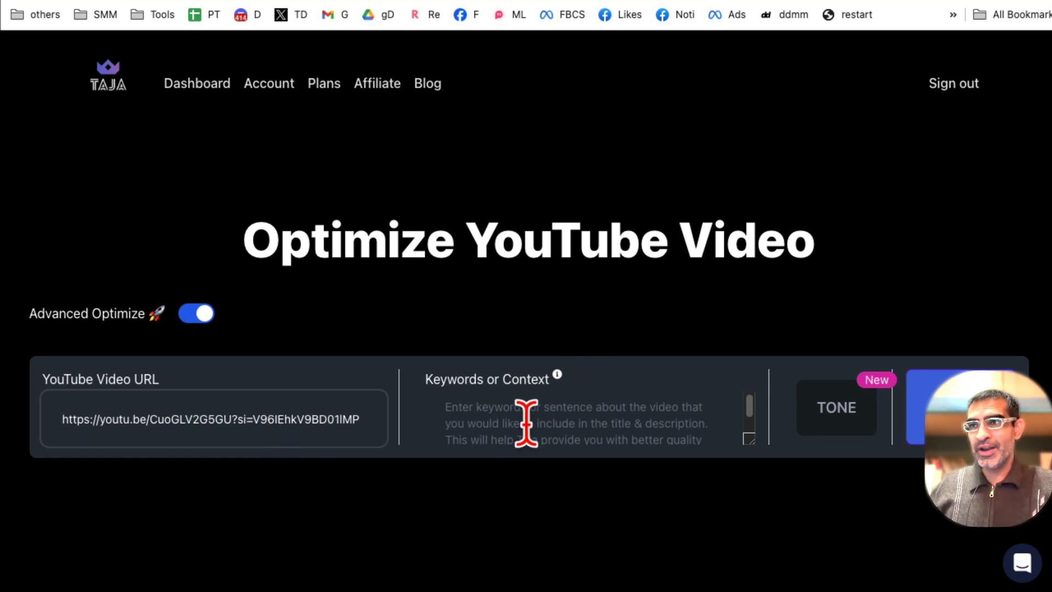
mouse_move(556, 375)
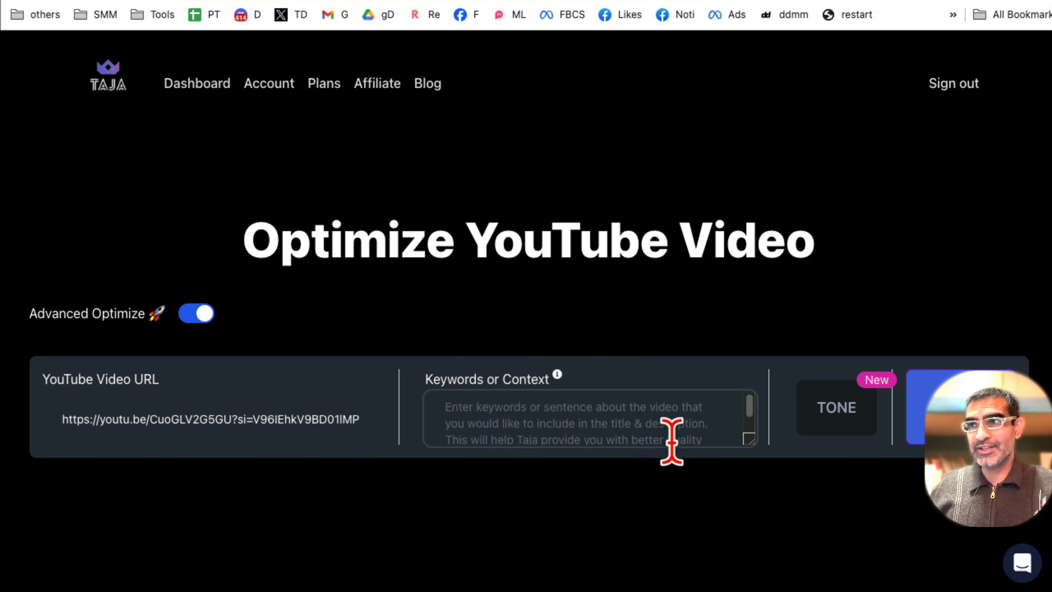
mouse_move(715, 486)
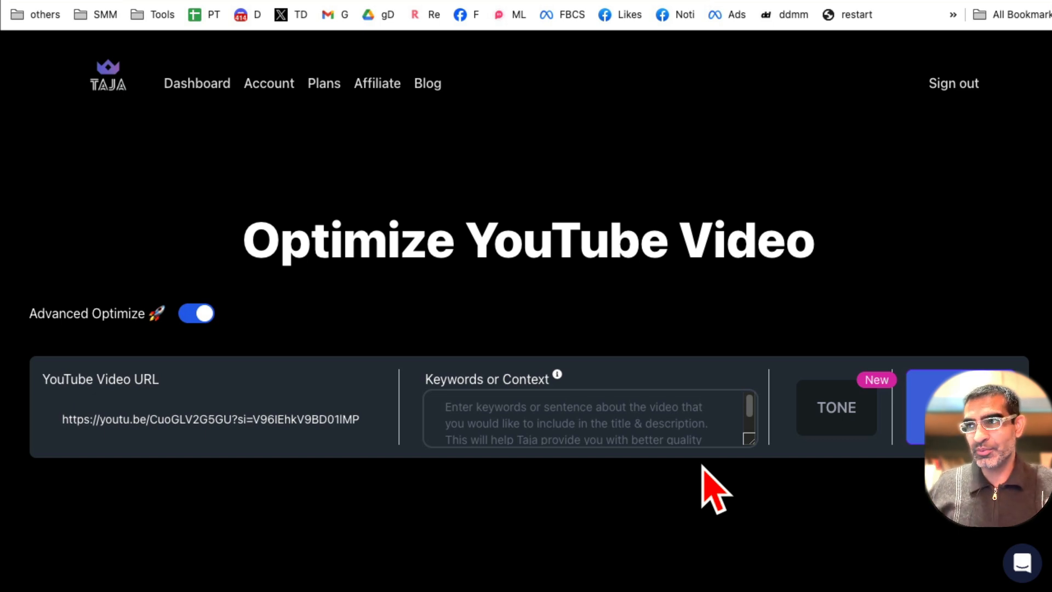
Set the output tone to Clickbaity before running the optimization.
click(836, 407)
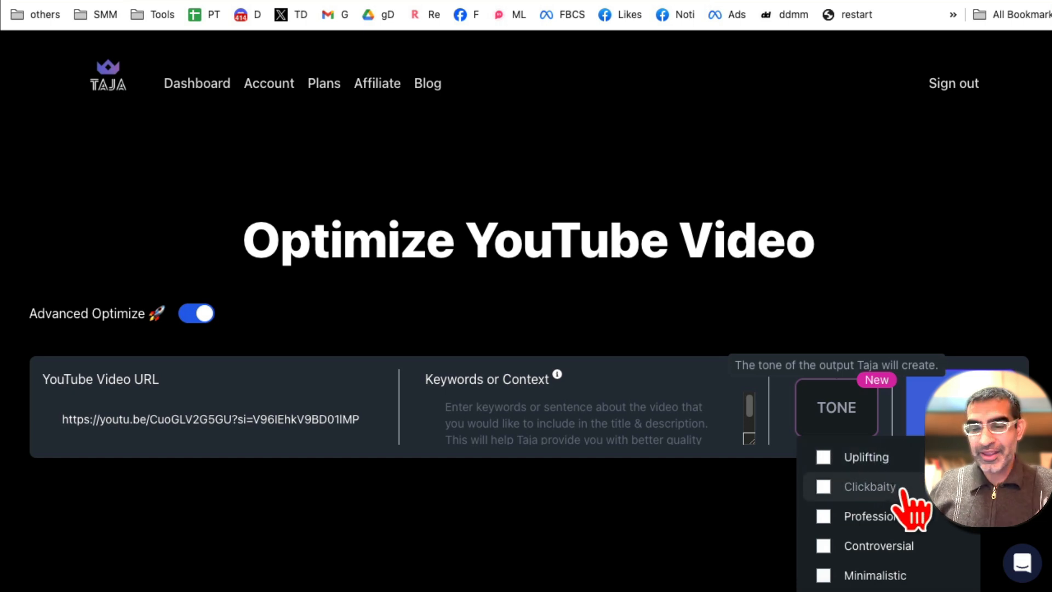
click(824, 486)
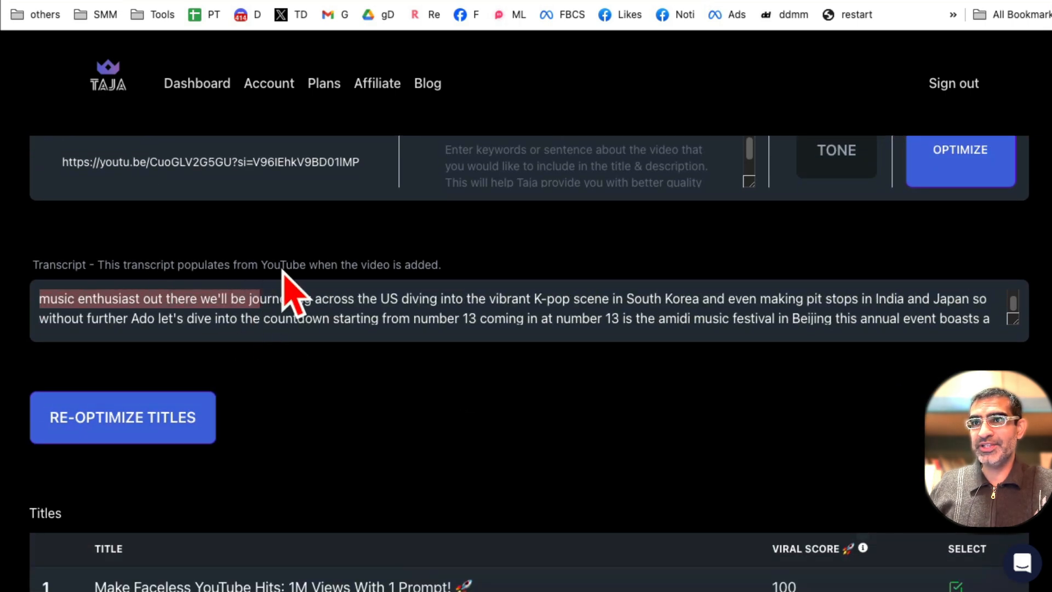
scroll(down, 3)
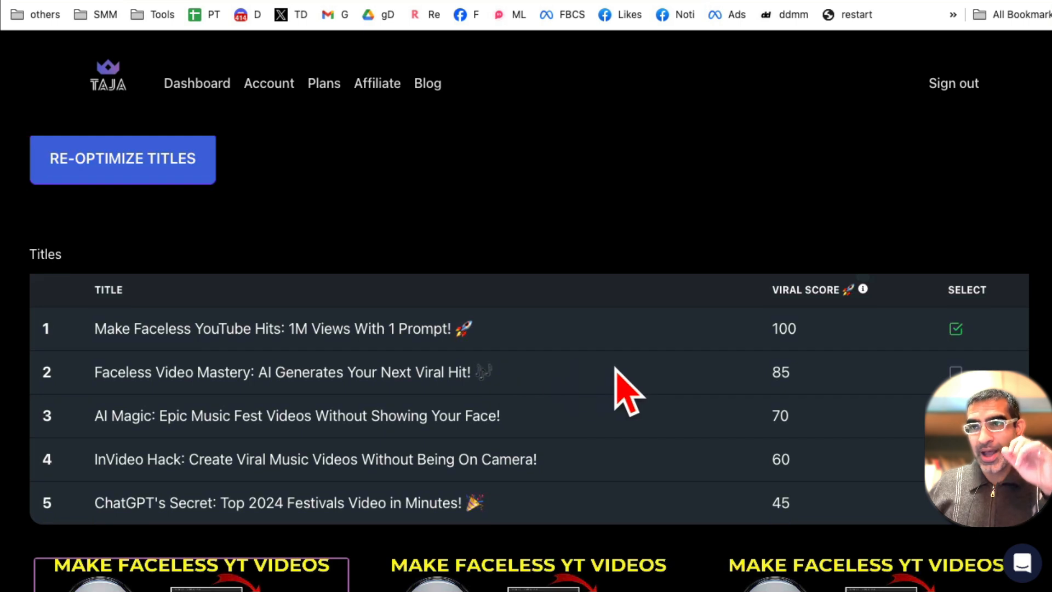
mouse_move(863, 289)
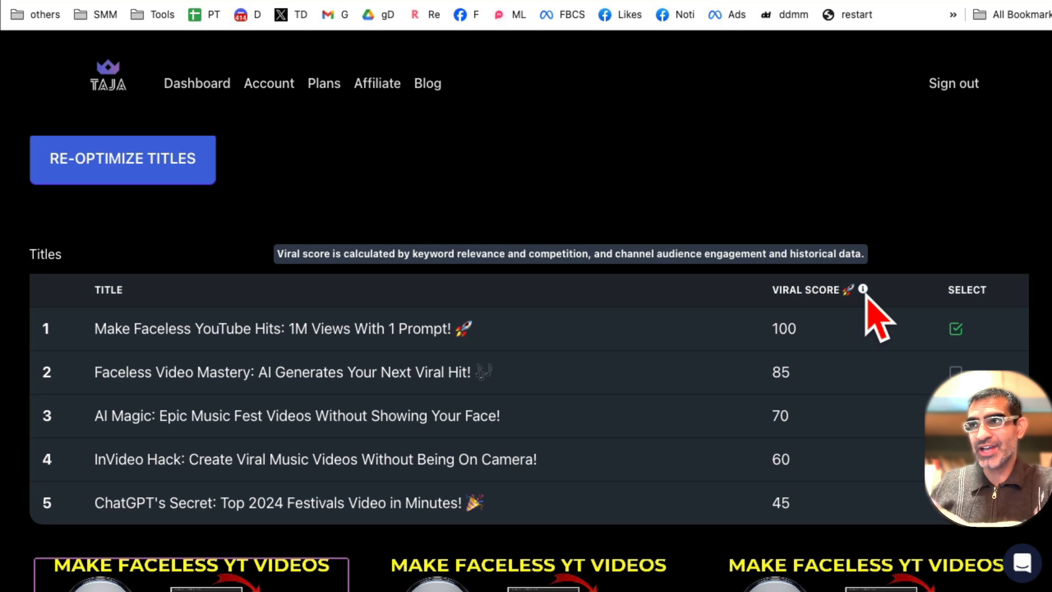
mouse_move(765, 376)
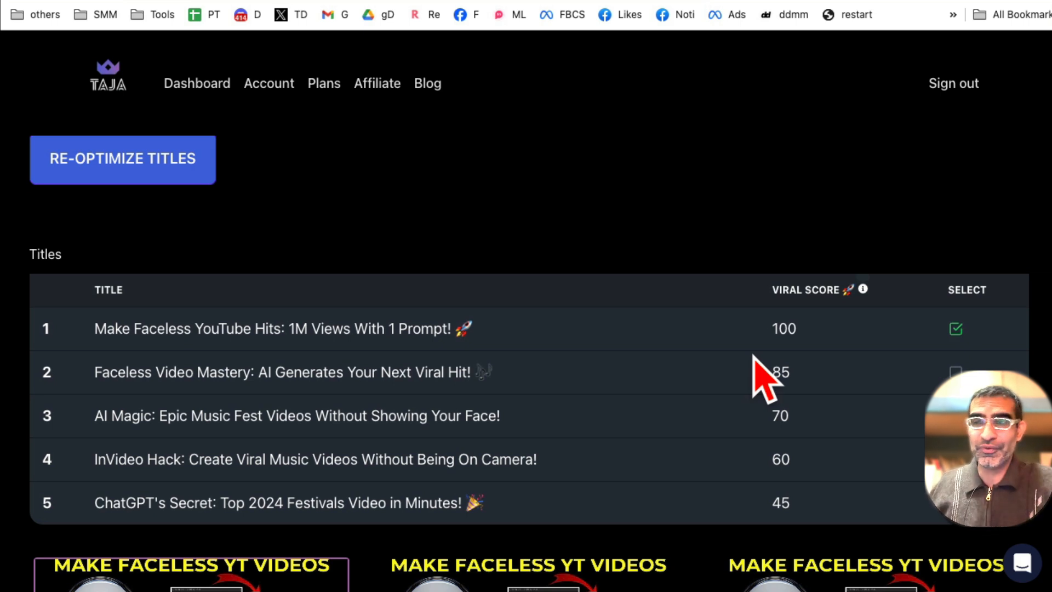
mouse_move(104, 362)
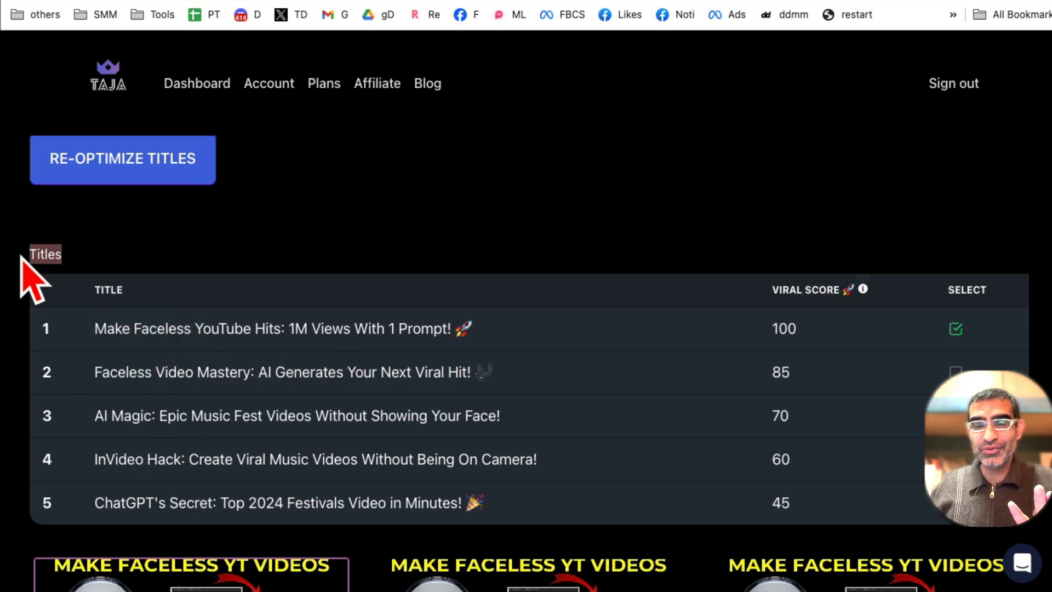
mouse_move(296, 409)
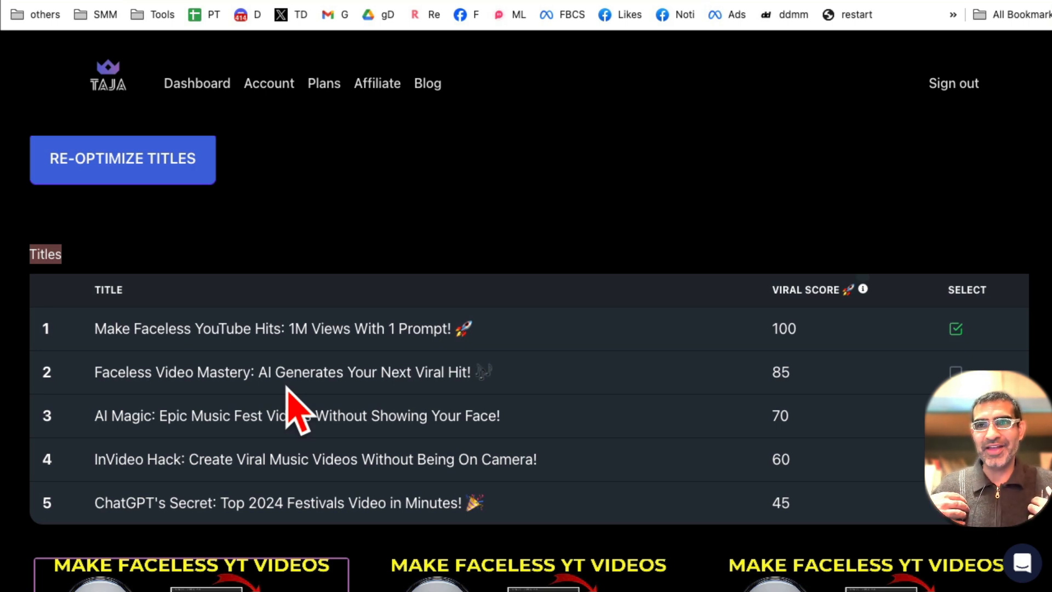
mouse_move(201, 379)
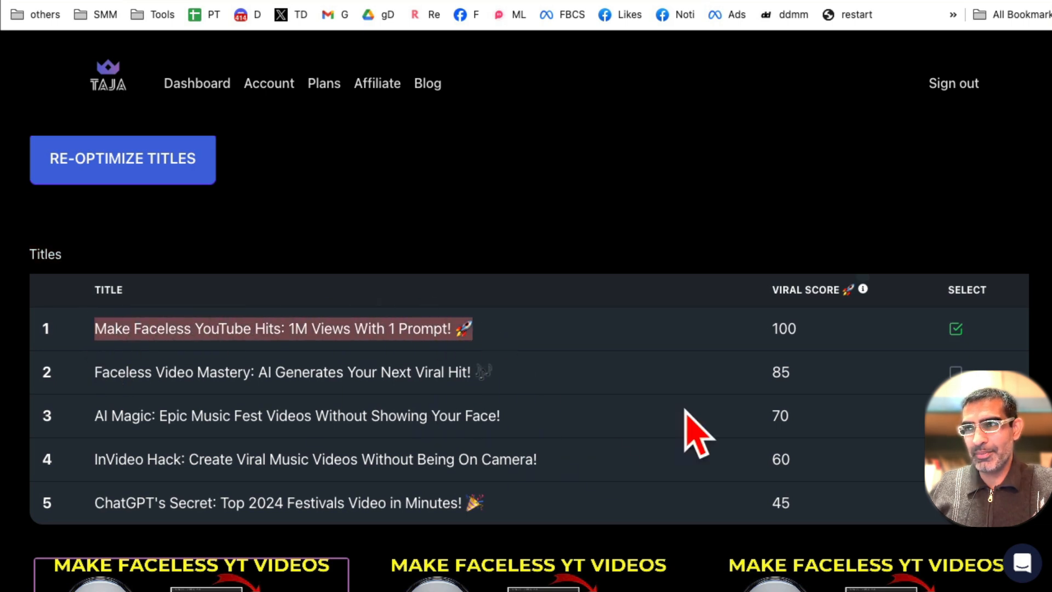
mouse_move(292, 372)
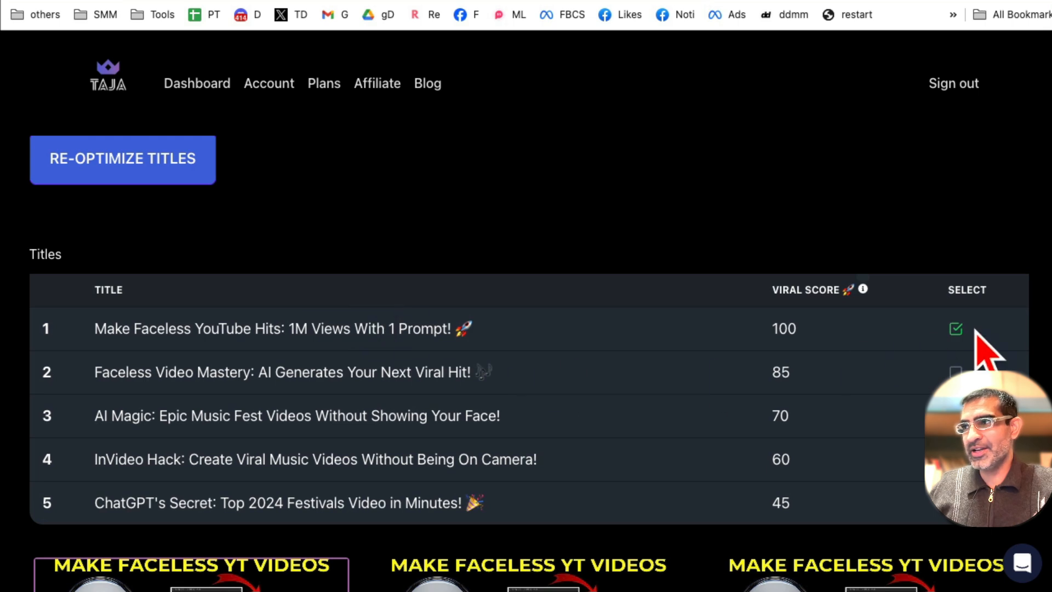
scroll(down, 3)
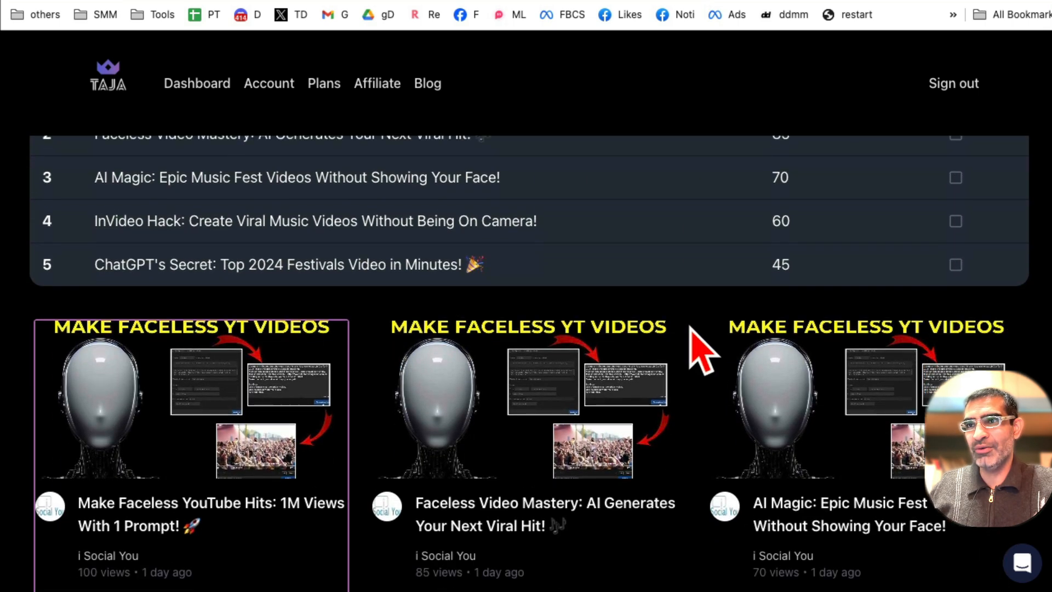
Confirm the first title, 'Make Faceless YouTube Hits: 1M Views With 1 Prompt!', into the Title field.
scroll(down, 3)
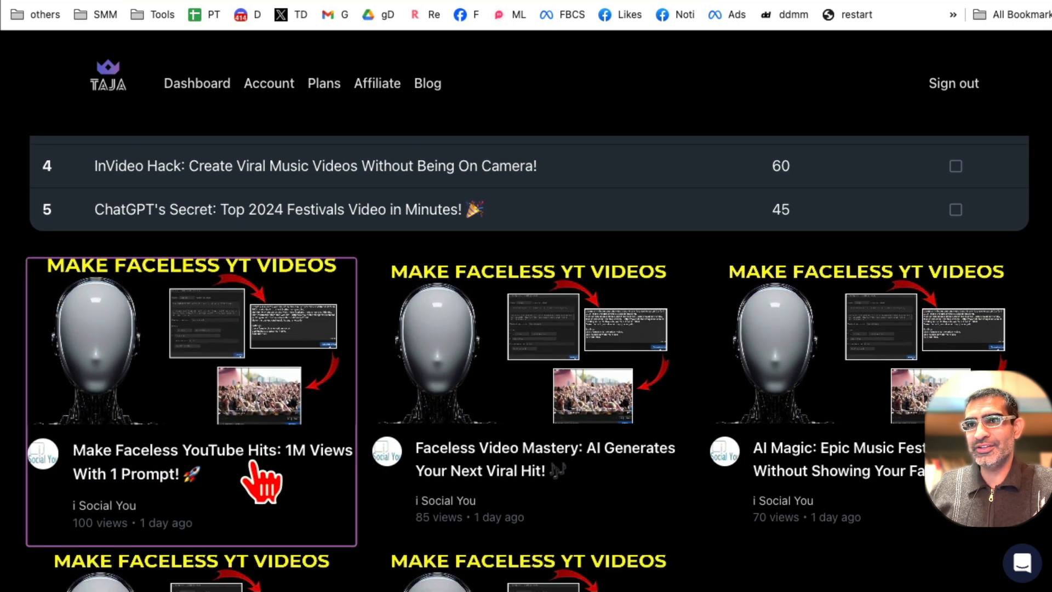
mouse_move(185, 396)
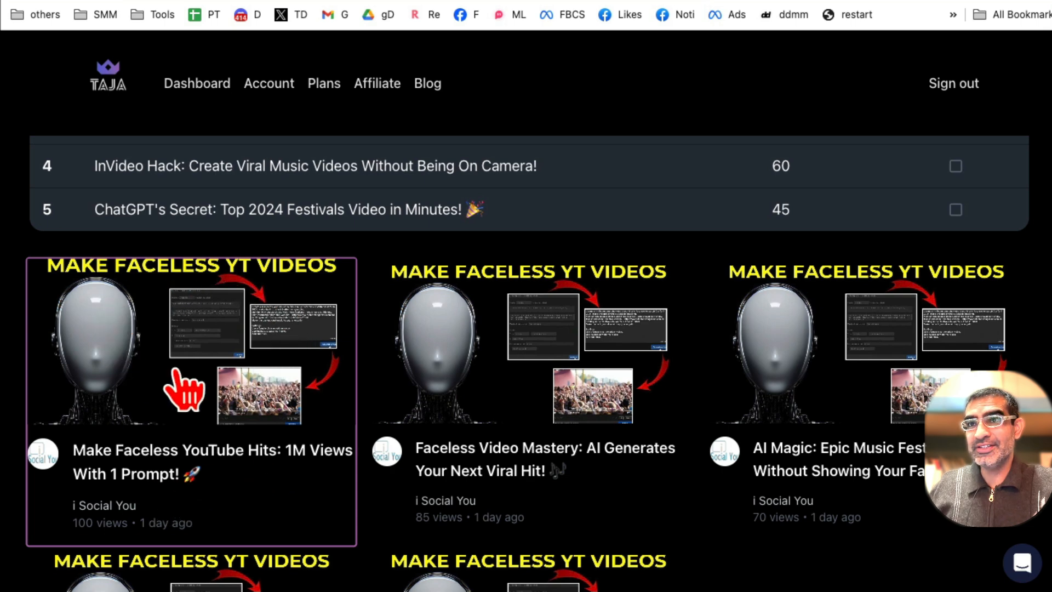
mouse_move(705, 386)
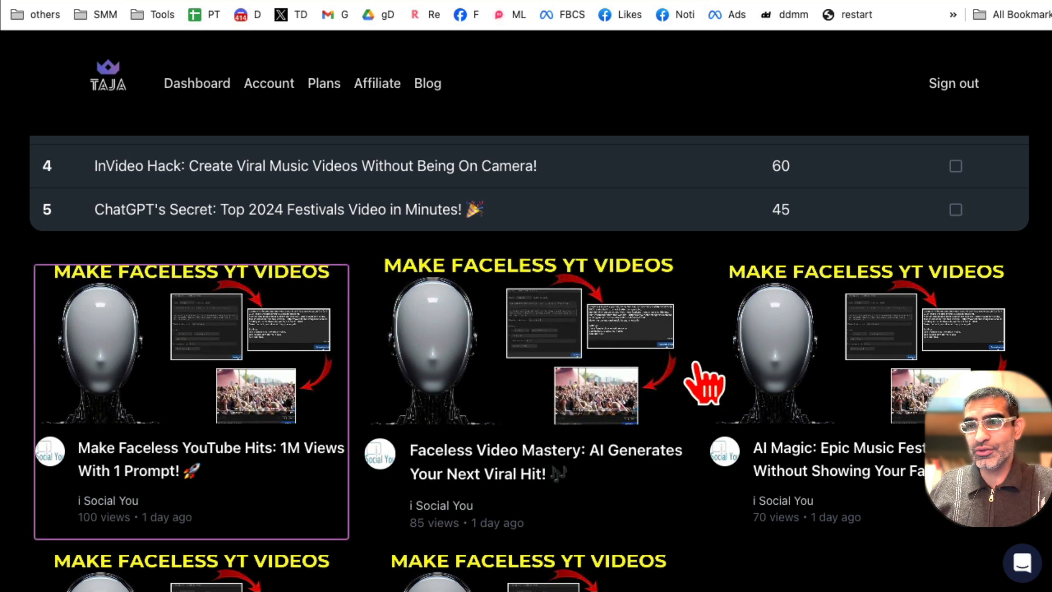
mouse_move(684, 369)
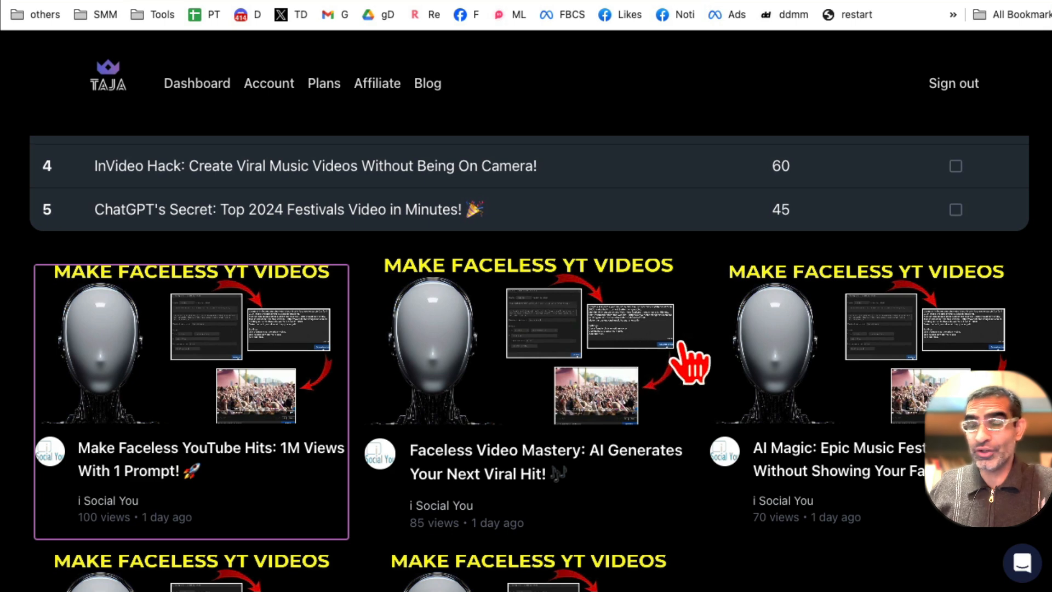
click(191, 403)
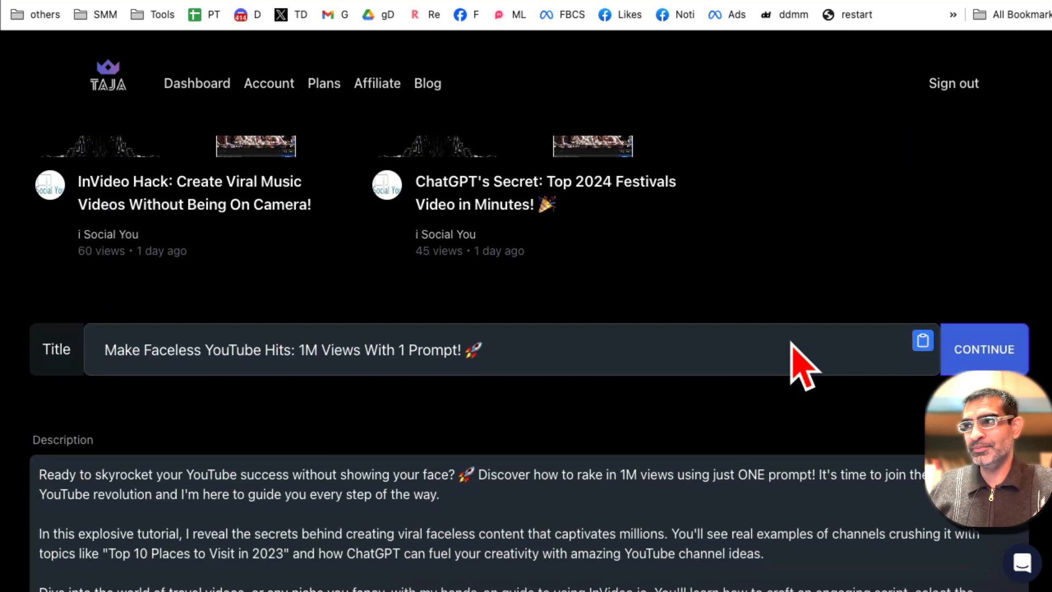
mouse_move(909, 316)
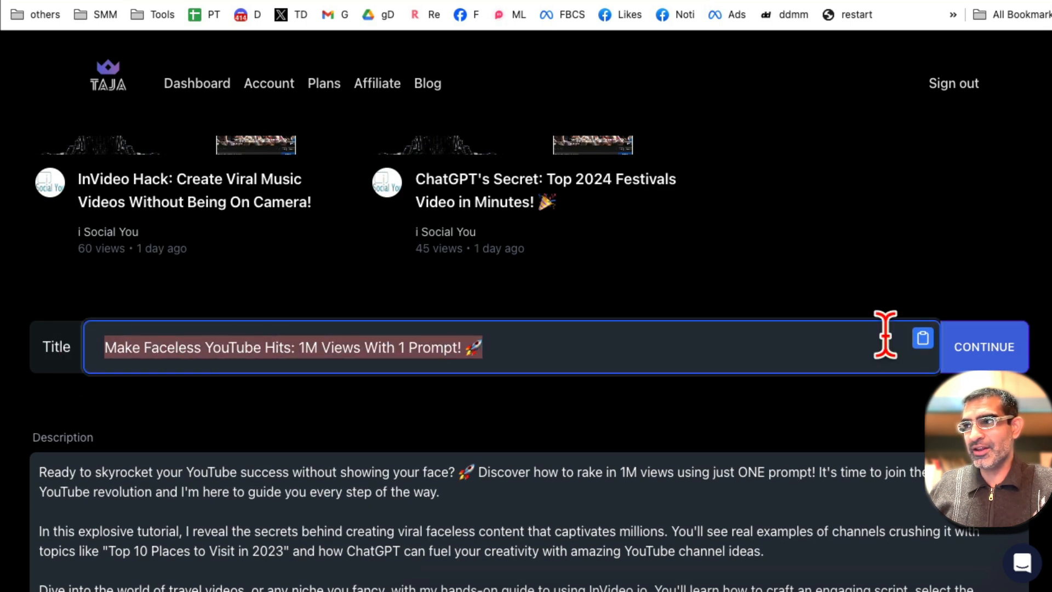
Copy the chosen title and review the regenerated description with hashtags and chapters.
click(983, 347)
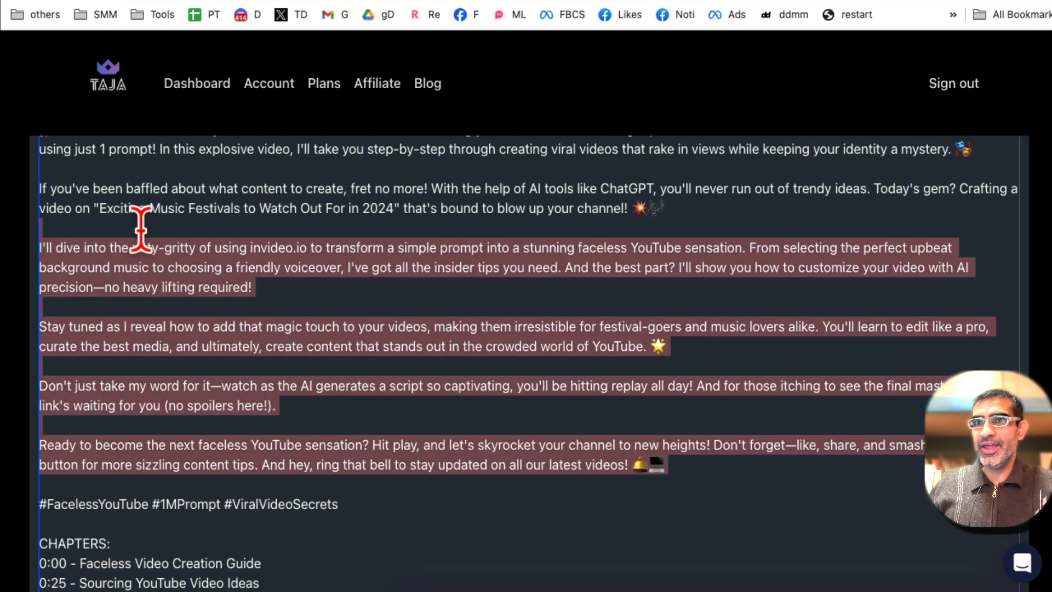
scroll(up, 3)
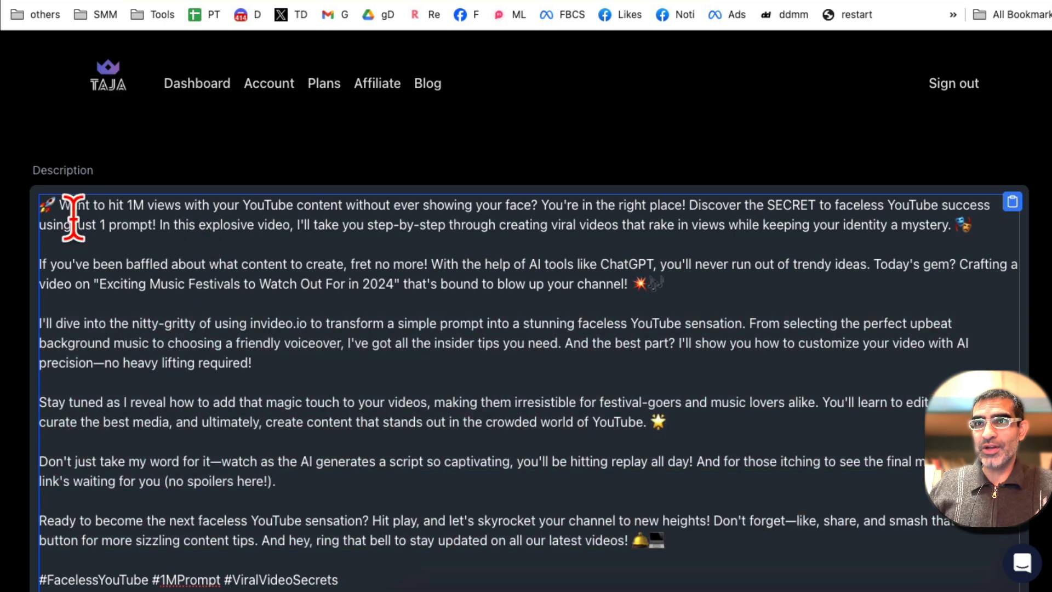
Select the whole description down to the last chapter line and review the generated tags.
drag(74, 215, 651, 461)
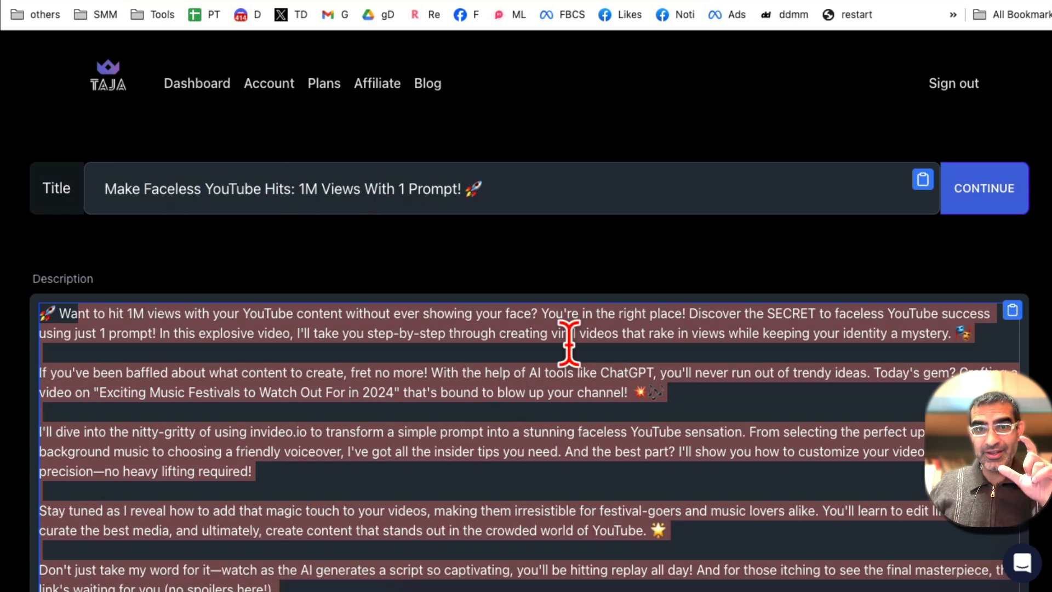
scroll(down, 3)
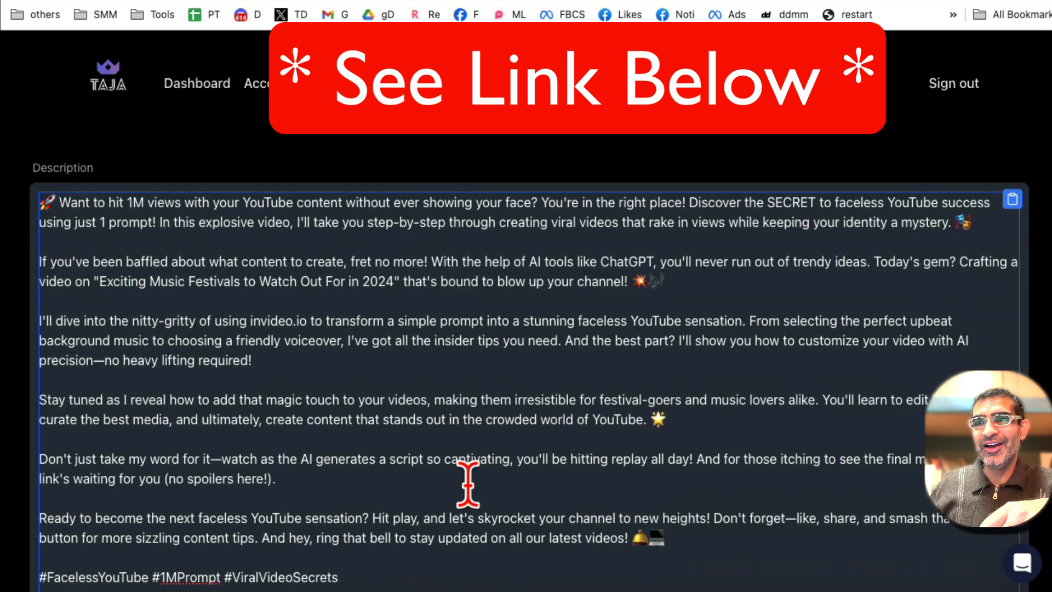
scroll(down, 3)
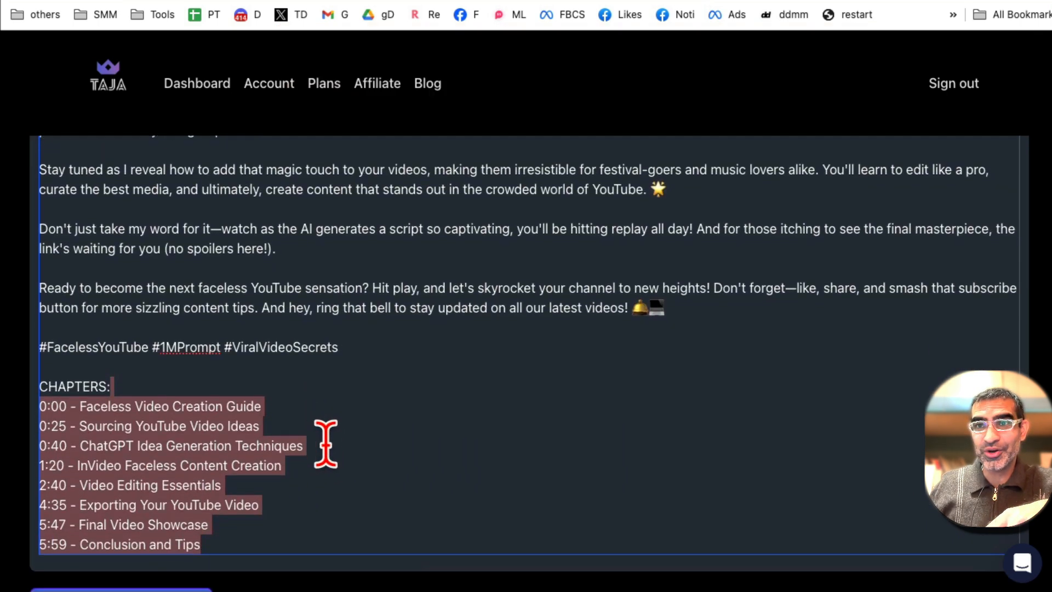
scroll(down, 3)
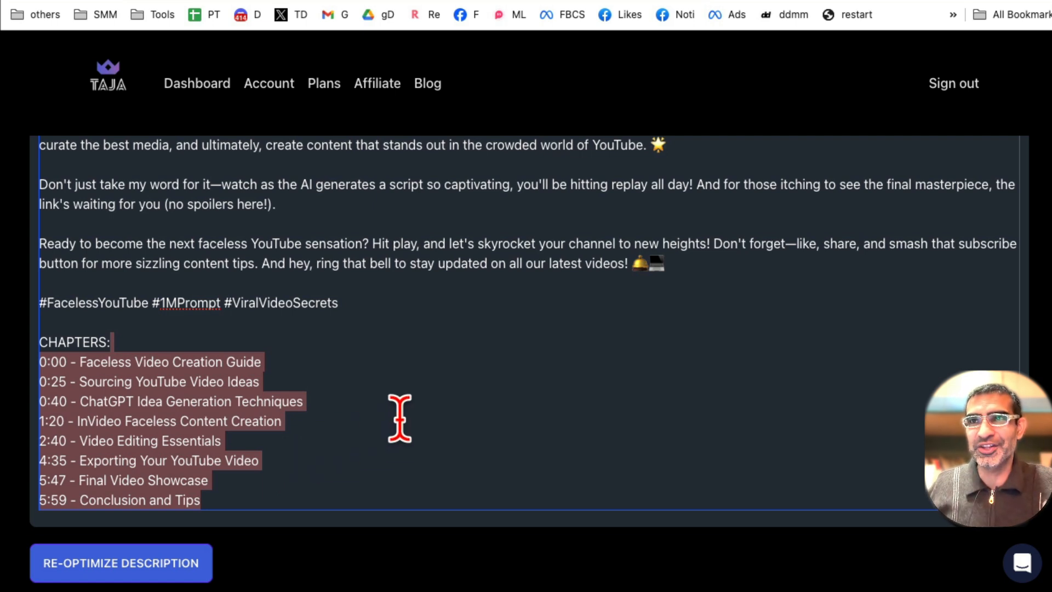
scroll(down, 3)
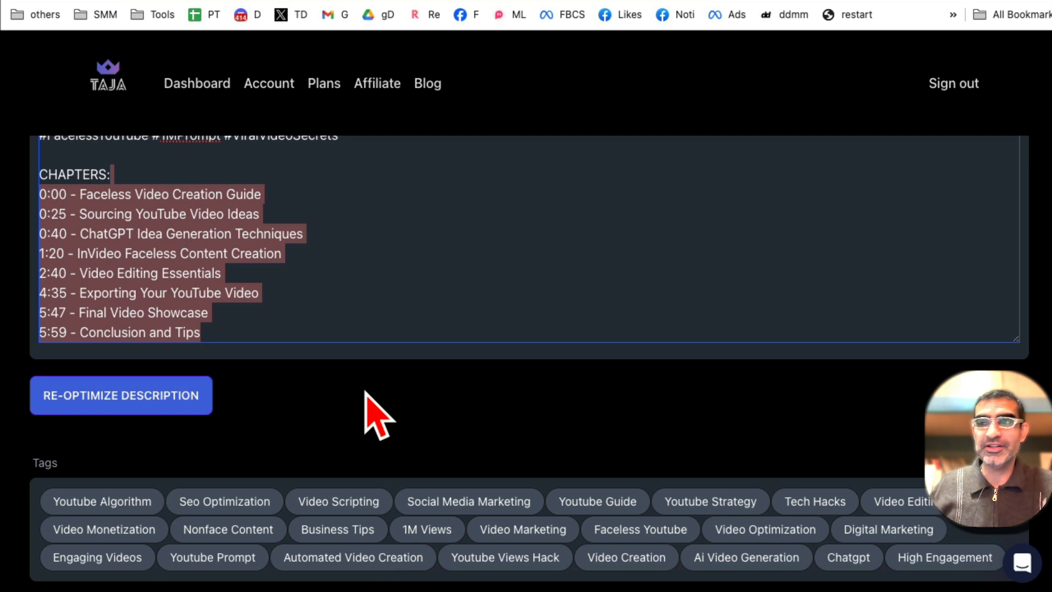
scroll(down, 3)
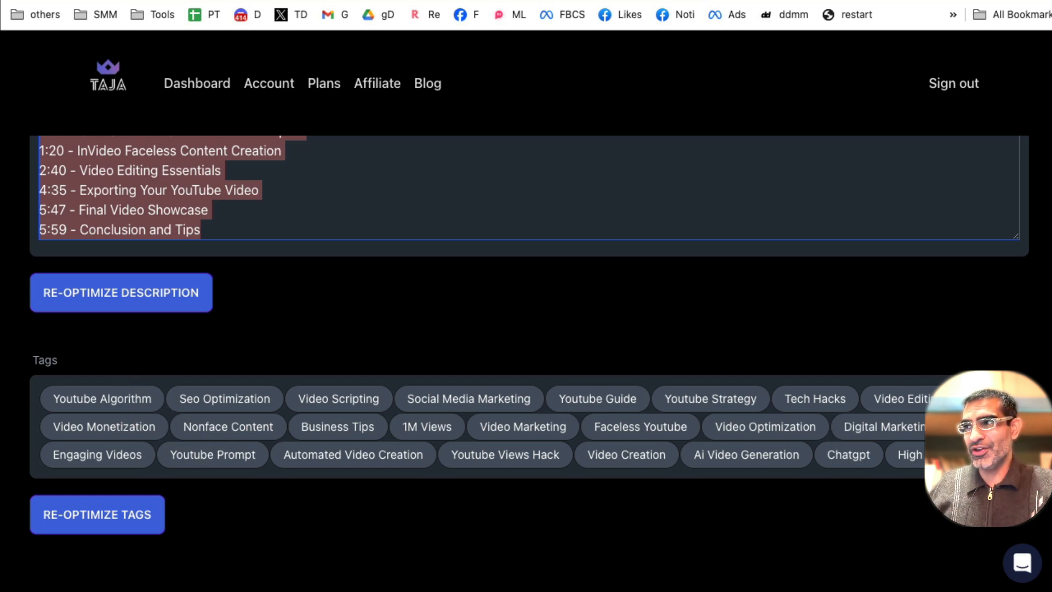
click(96, 514)
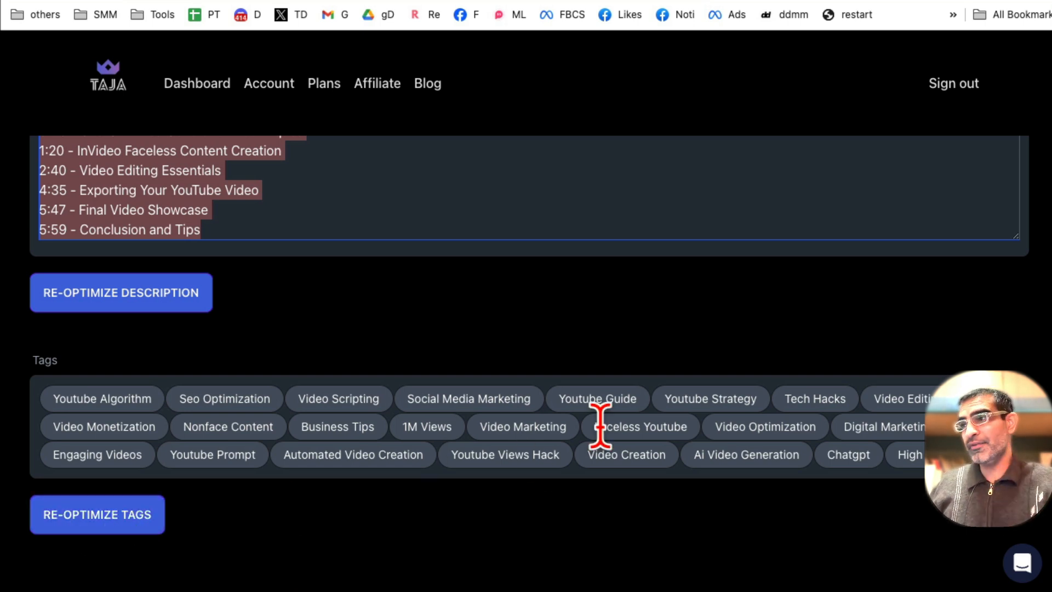
scroll(down, 3)
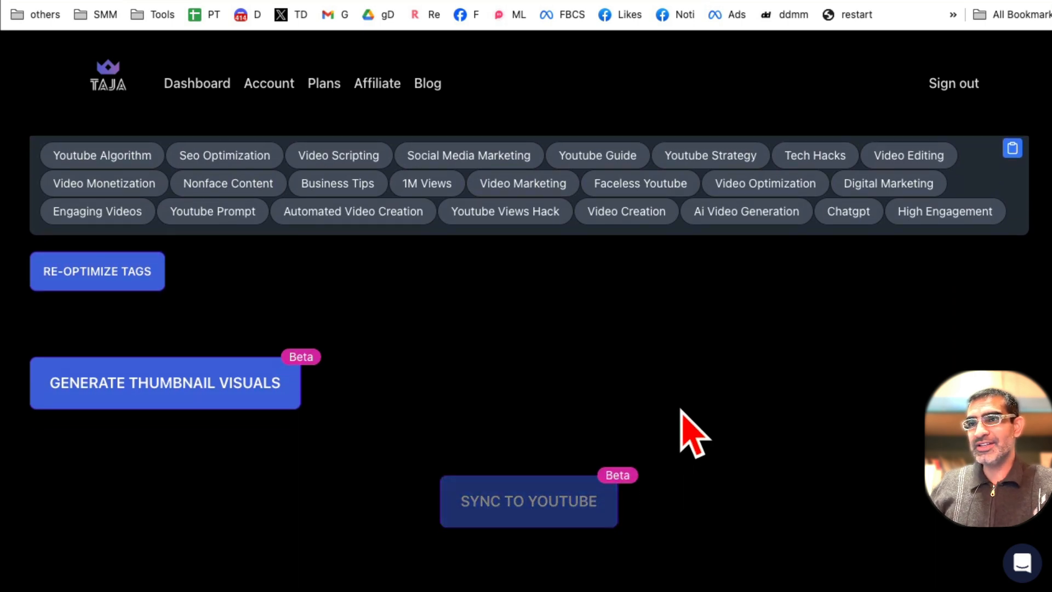
mouse_move(63, 422)
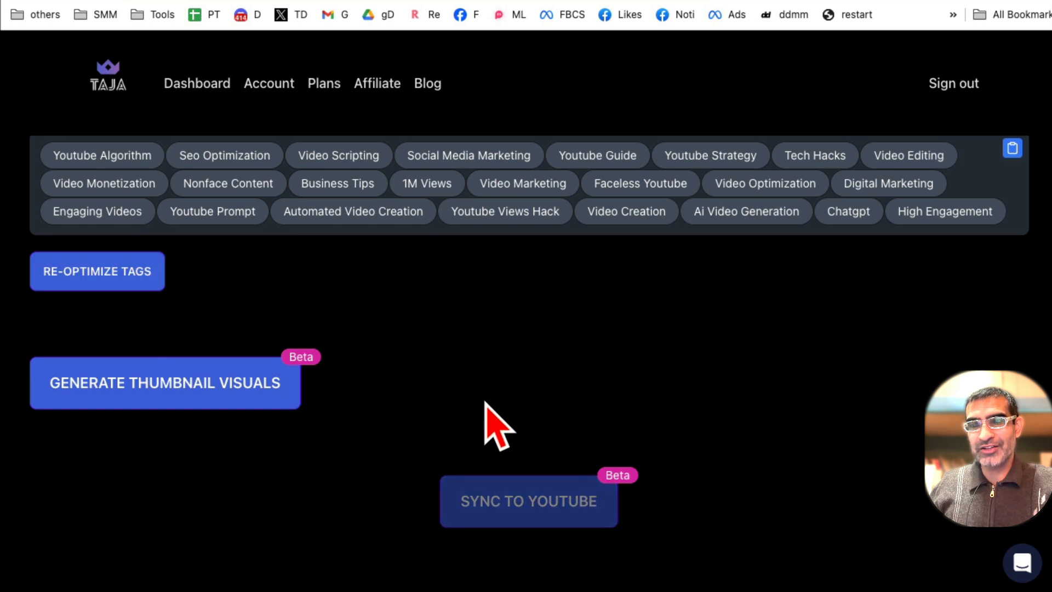
scroll(down, 3)
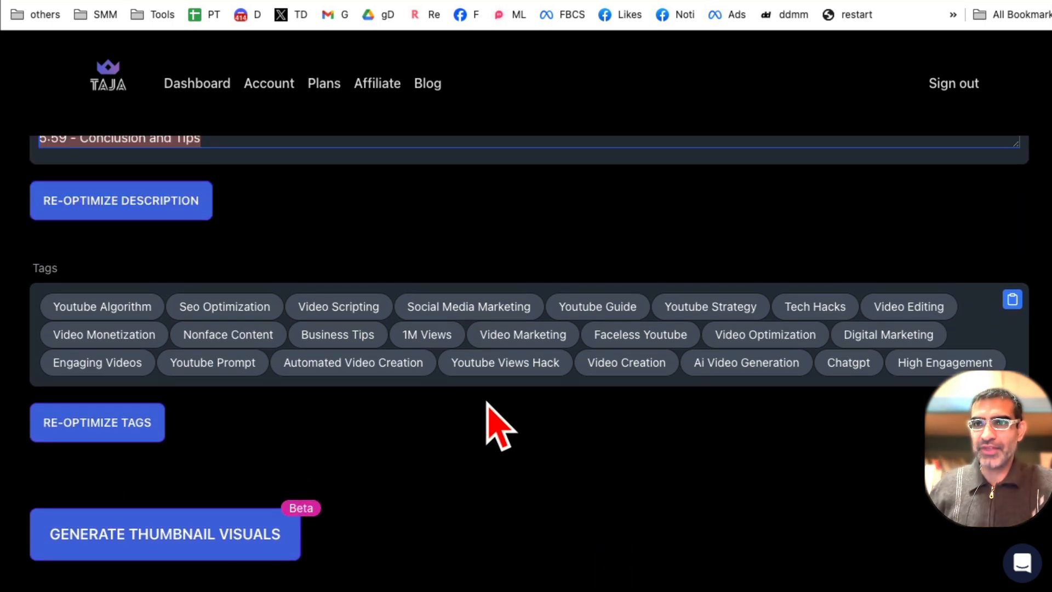
scroll(down, 3)
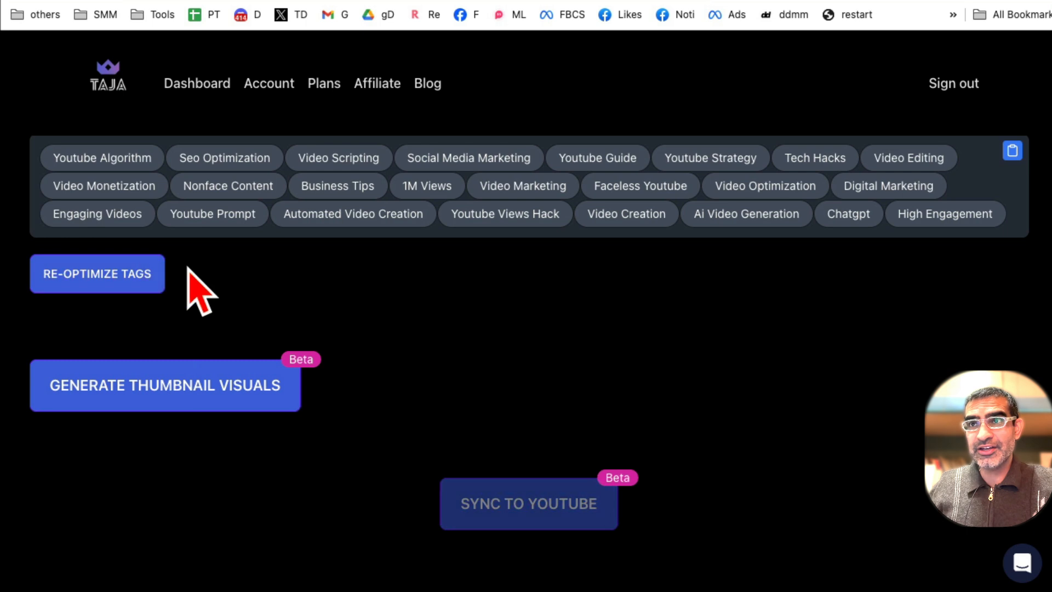
Generate three thumbnail visuals captioned '1M Views With 1 Prompt!' and review them.
click(164, 385)
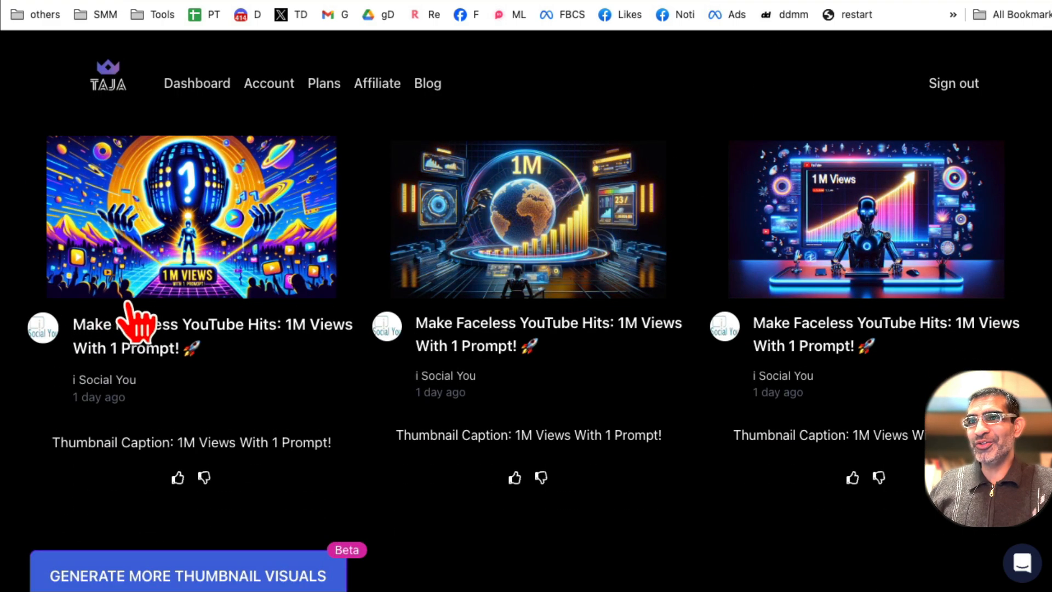
scroll(down, 3)
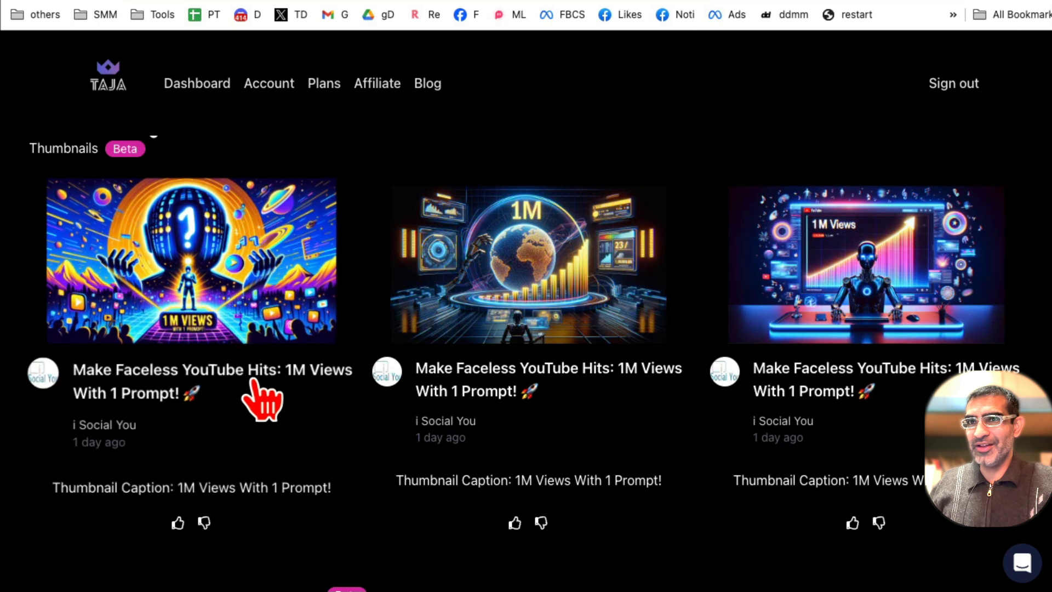
mouse_move(218, 292)
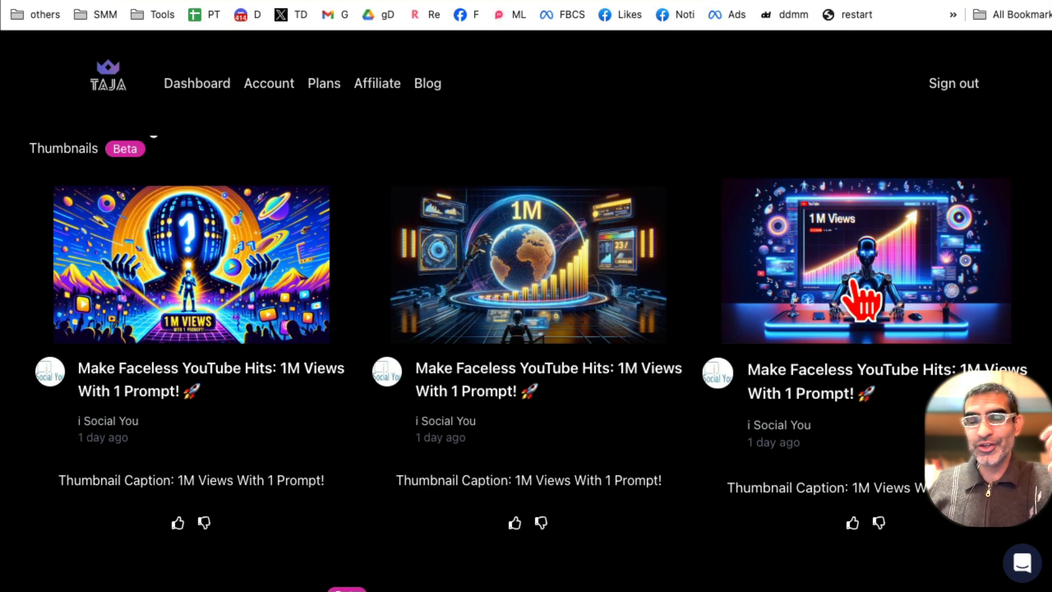
mouse_move(950, 350)
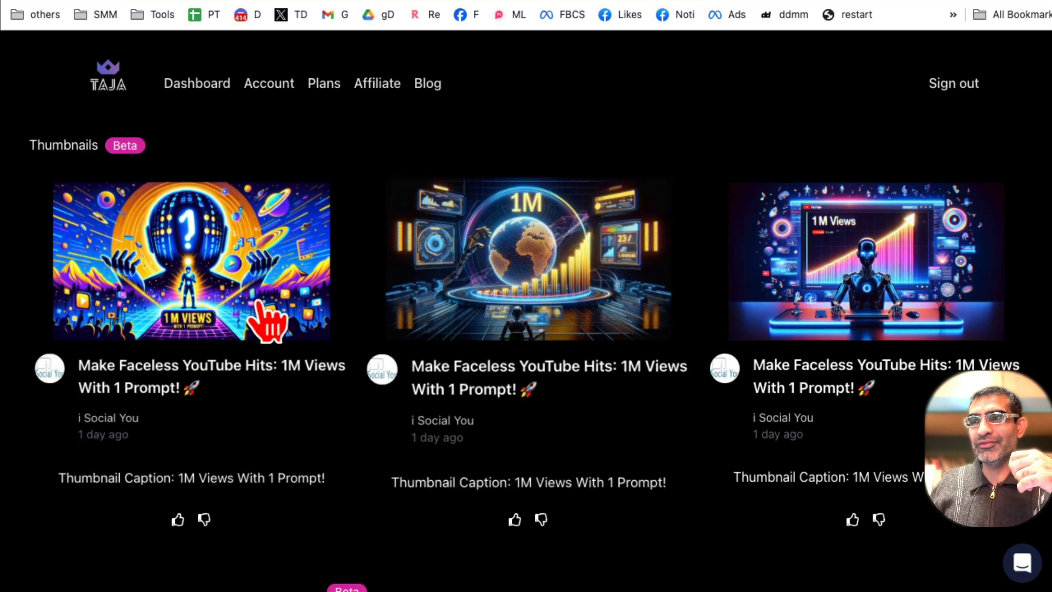
scroll(down, 3)
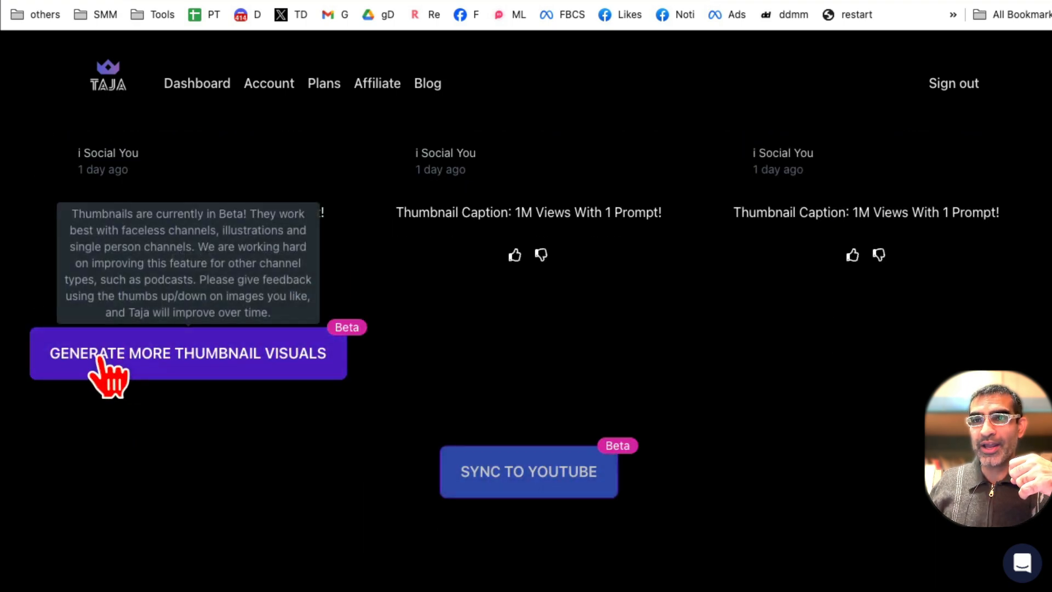
click(188, 353)
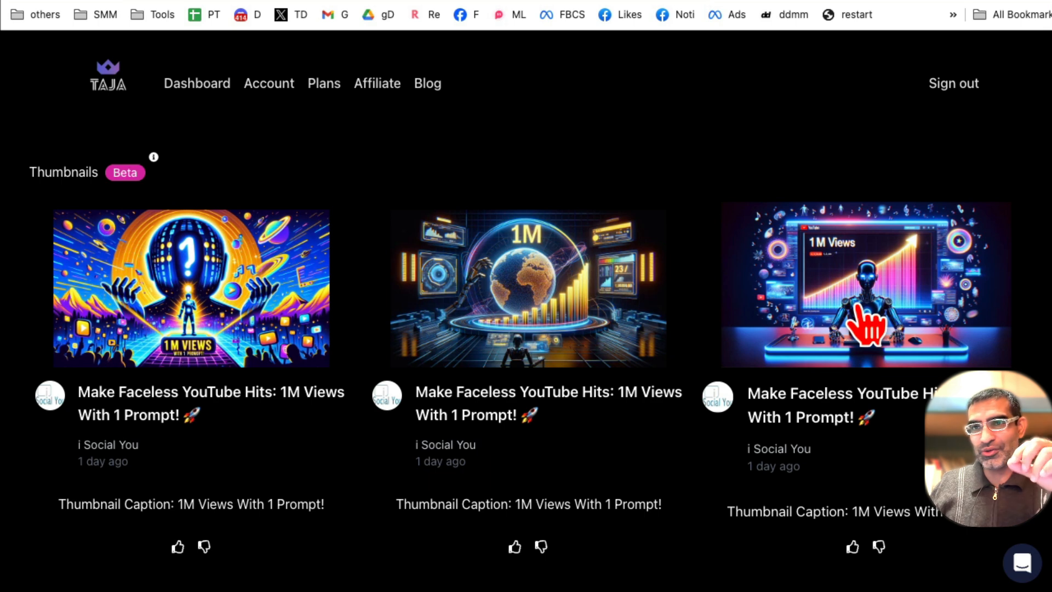
scroll(down, 3)
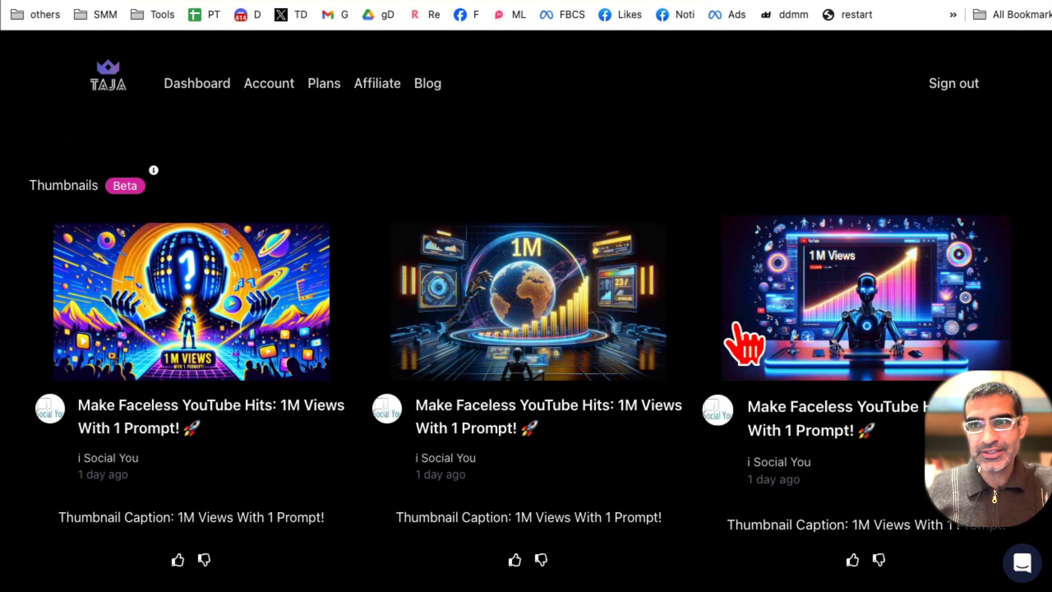
mouse_move(598, 316)
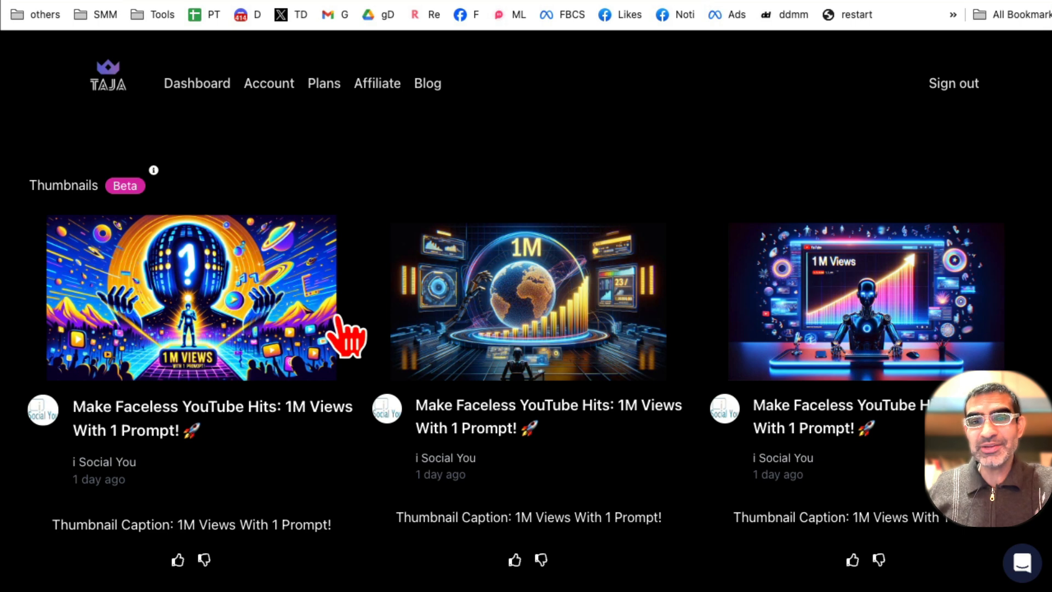
scroll(down, 3)
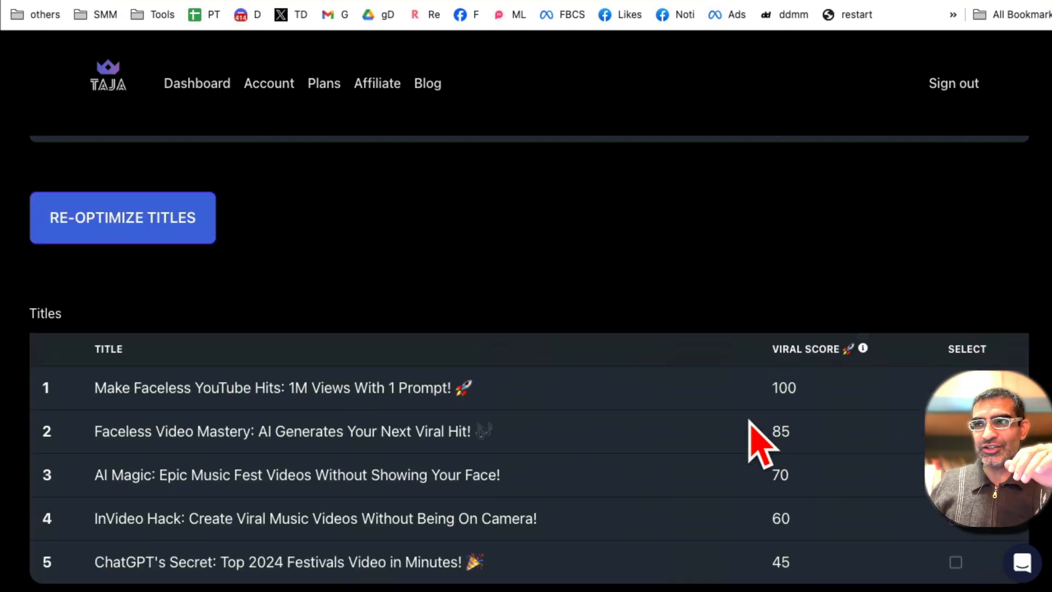
Copy the full generated description via the Description box's copy icon.
scroll(down, 3)
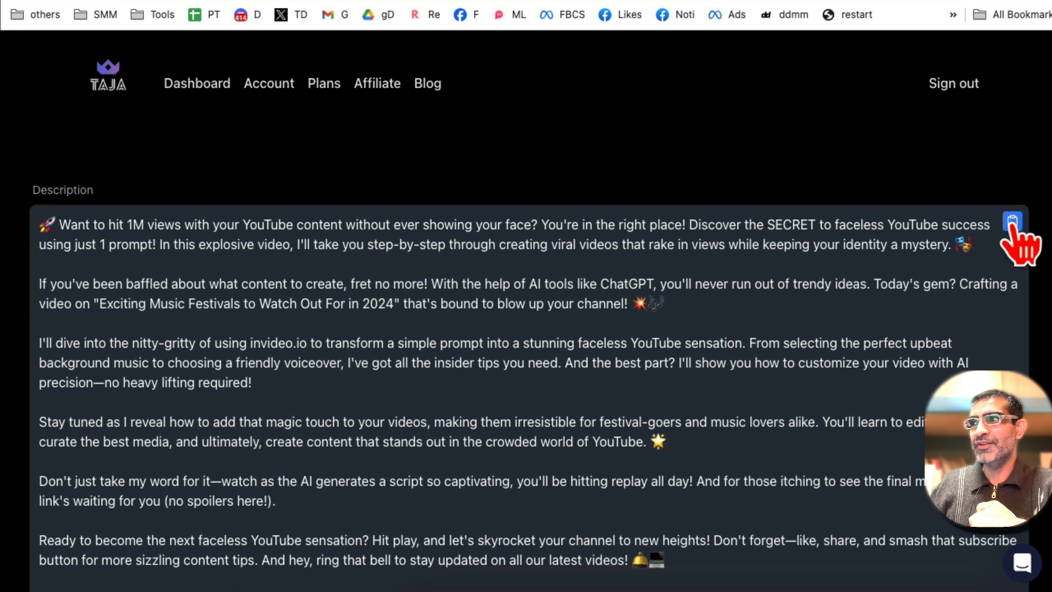
click(1013, 221)
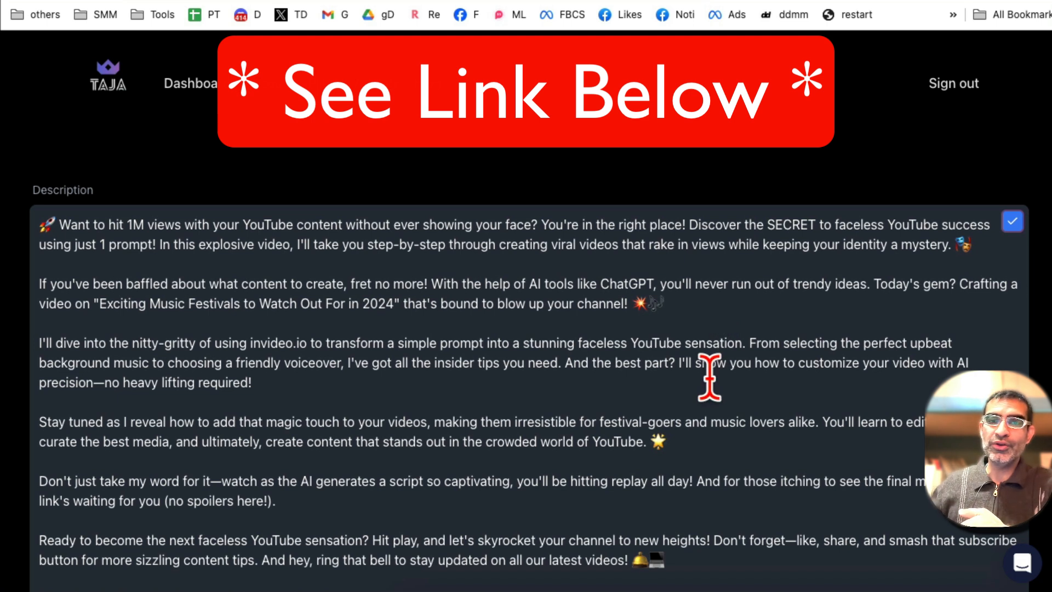